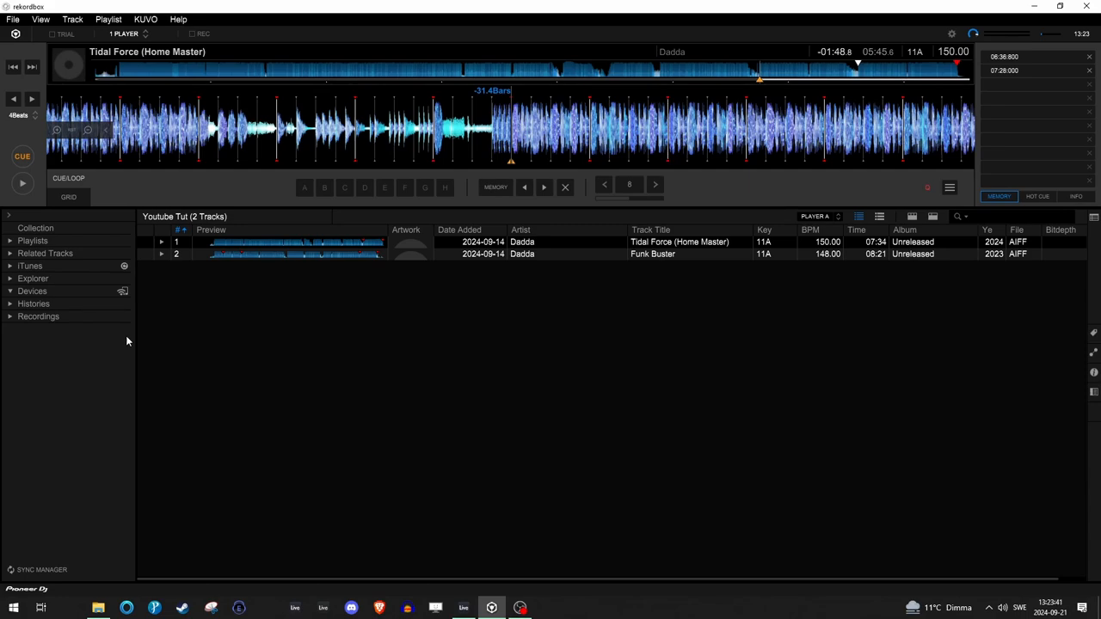
mouse_move(167, 40)
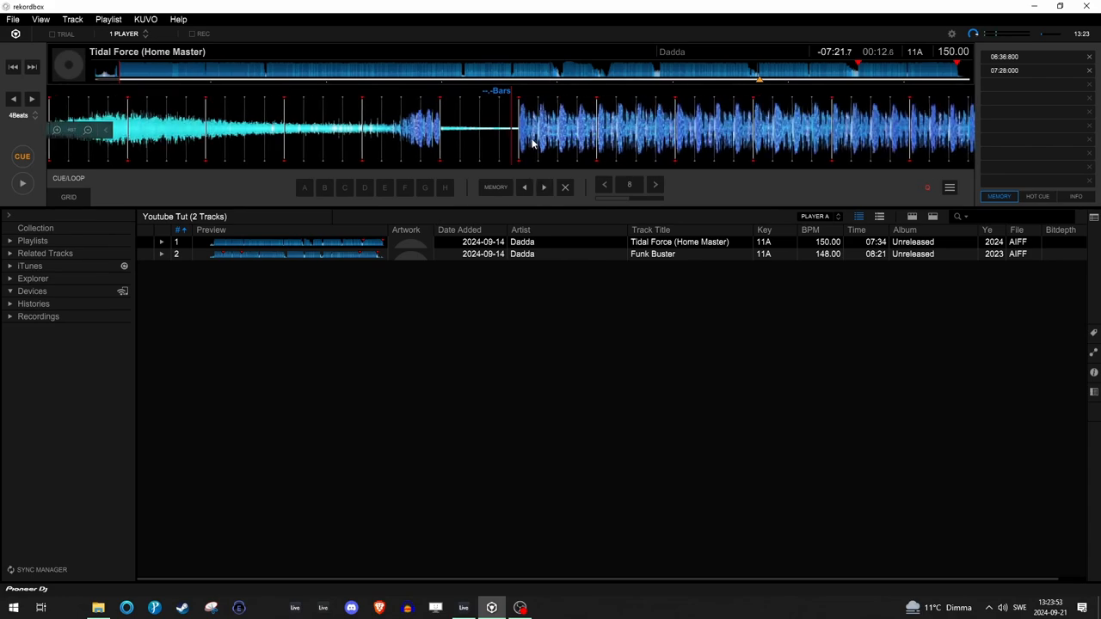
Seek to the drop in Tidal Force and set hot cue A at about 0:12.
left_click(522, 242)
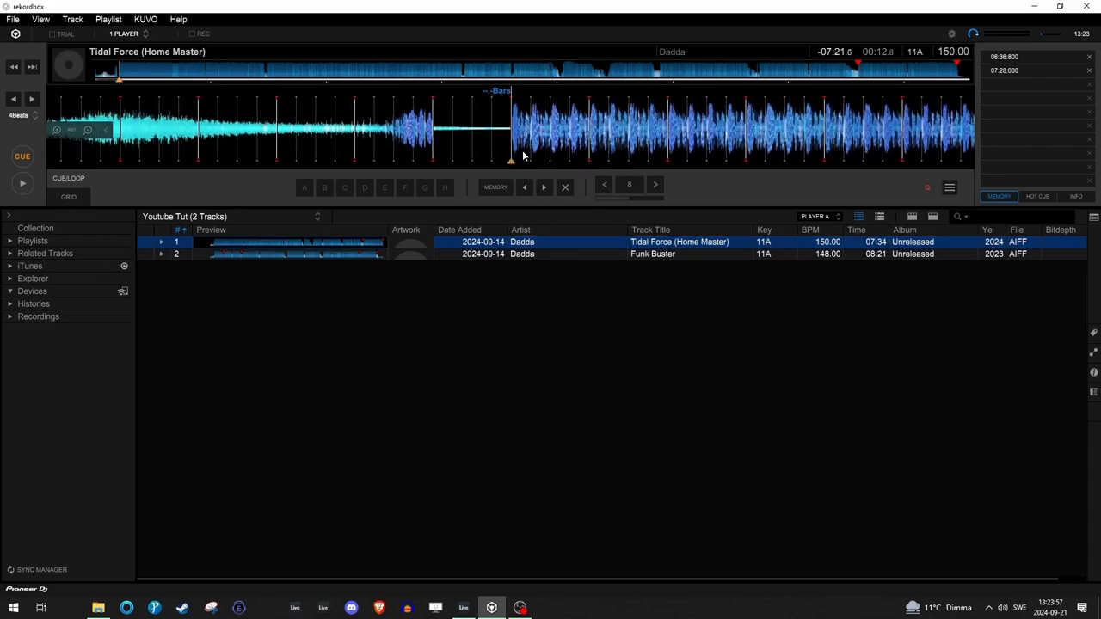
left_click(304, 188)
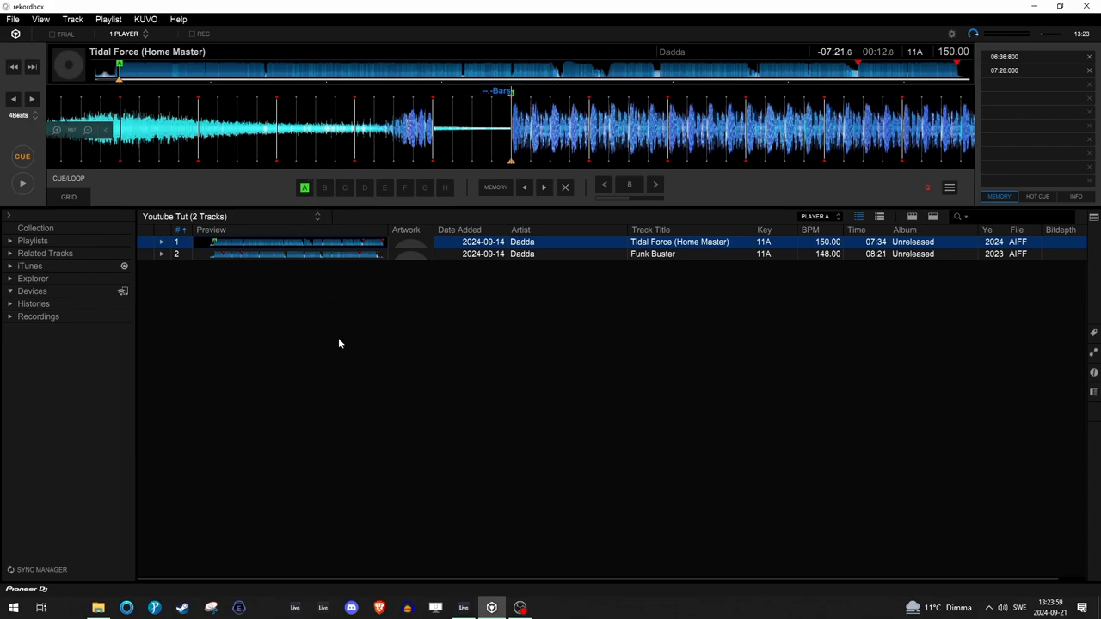
mouse_move(303, 202)
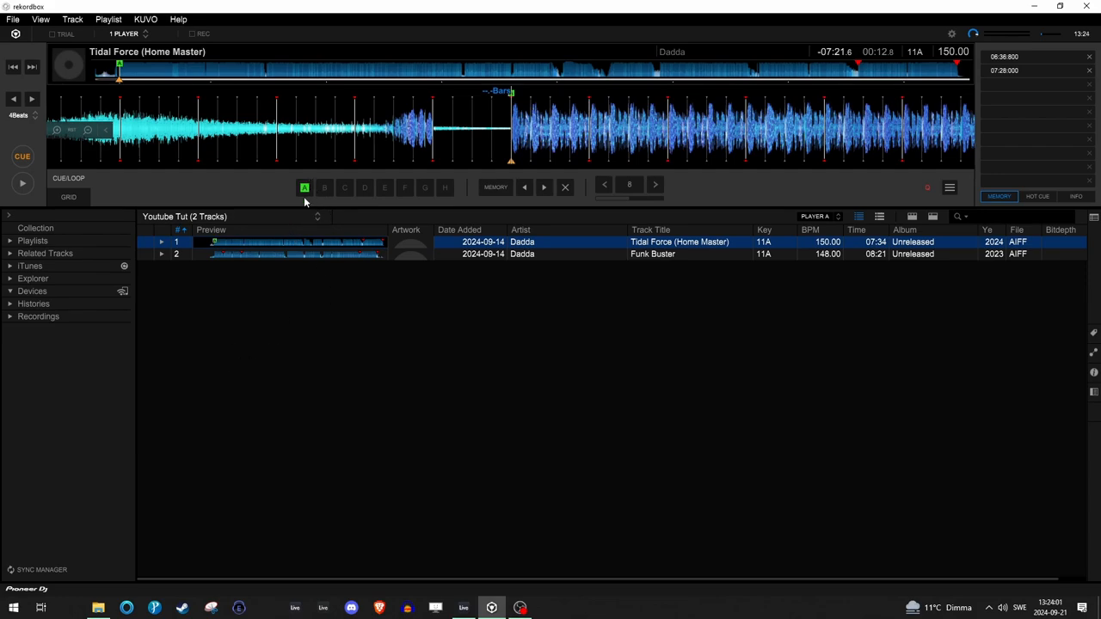
mouse_move(438, 198)
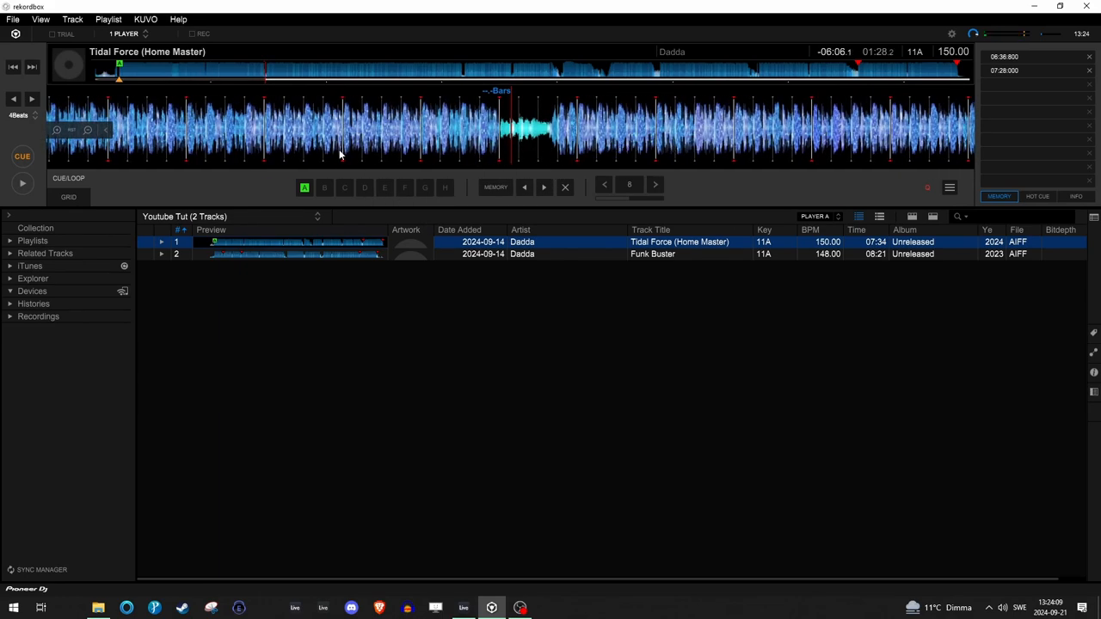
mouse_move(584, 143)
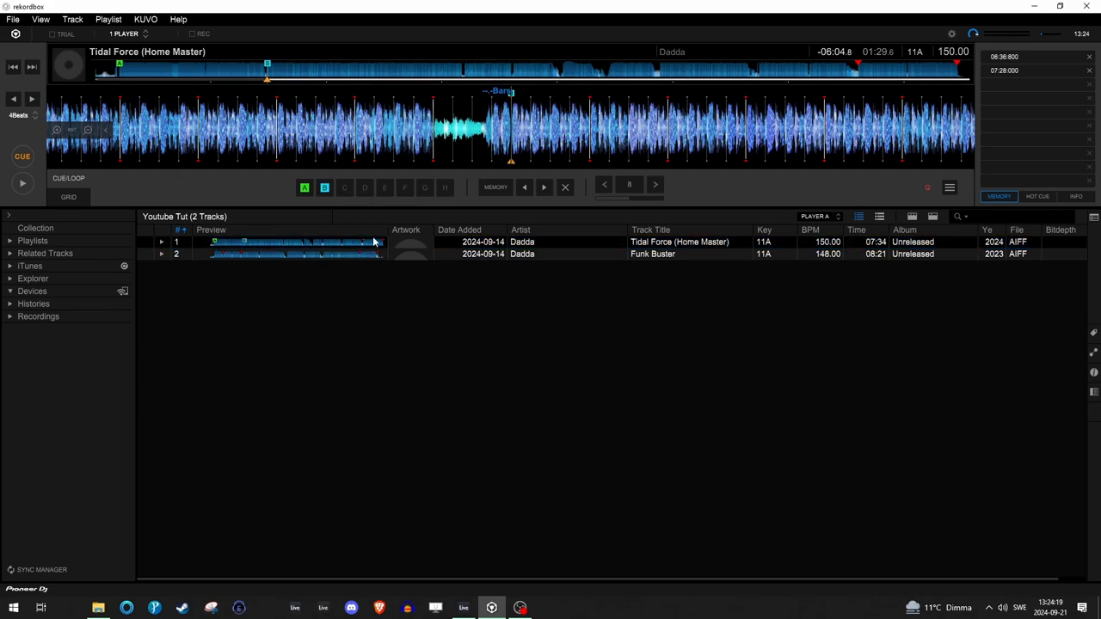
mouse_move(487, 98)
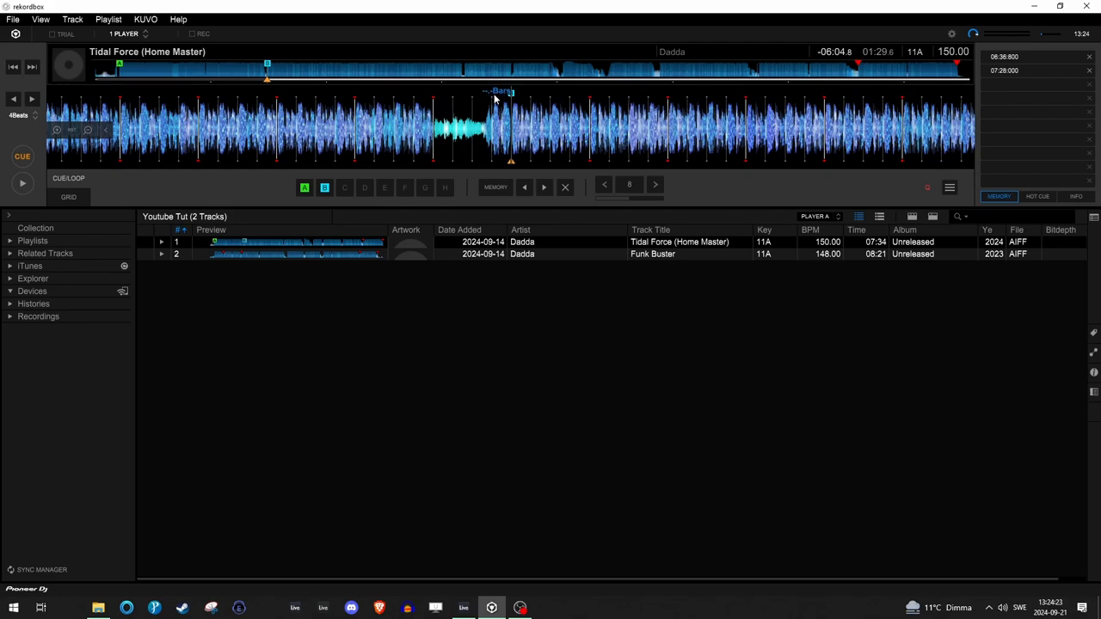
mouse_move(486, 94)
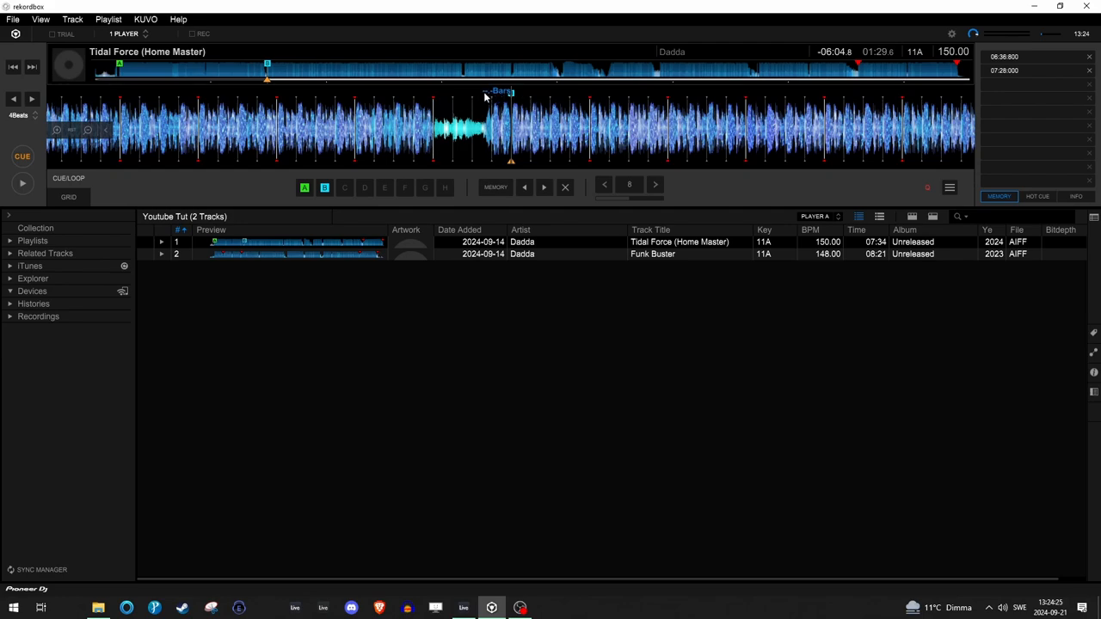
mouse_move(13, 19)
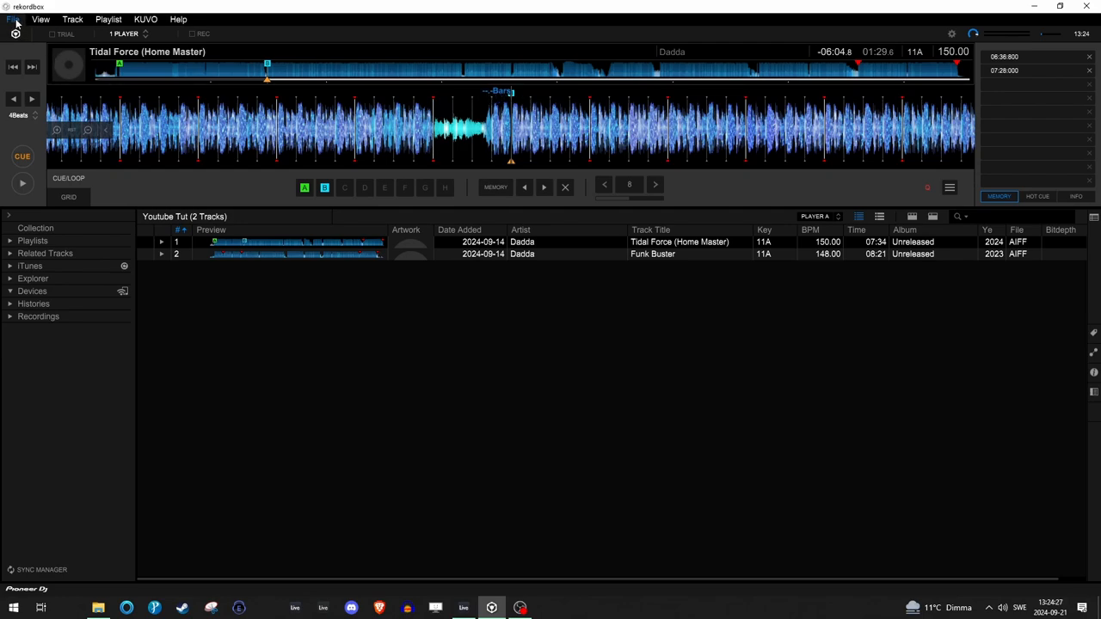
In View preferences, set Beat Count Display to count bars to the next memory cue.
left_click(13, 19)
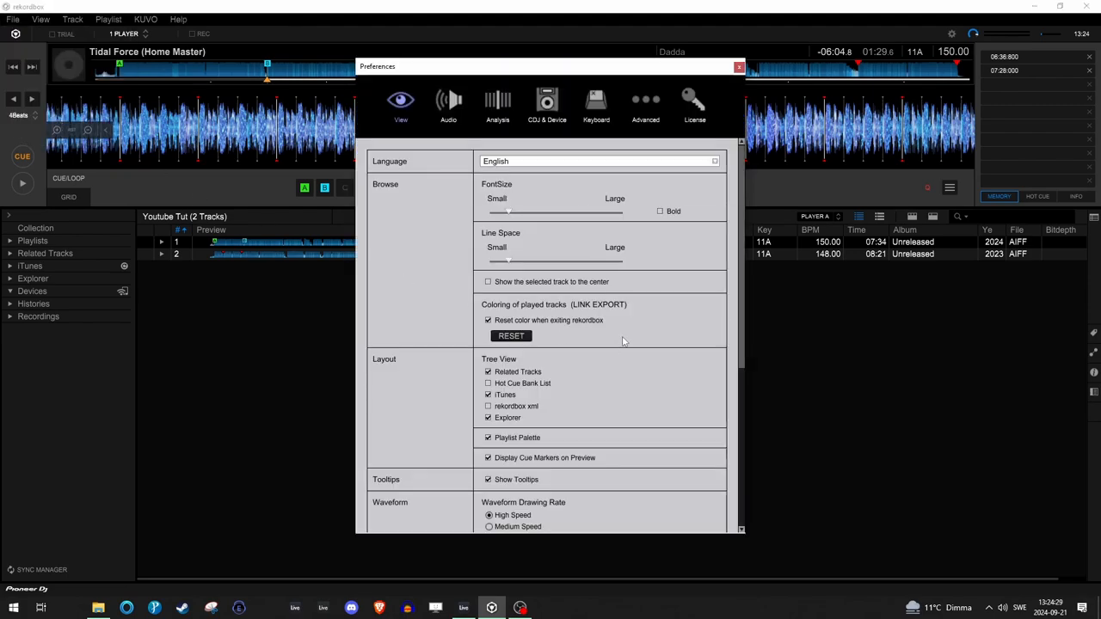
scroll("down", 3)
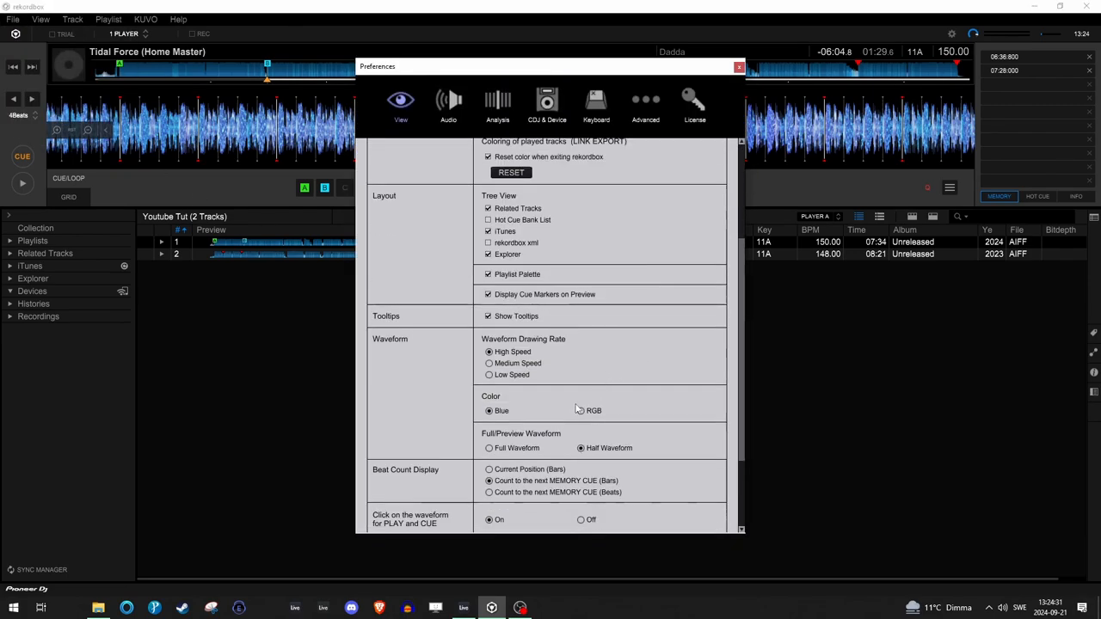
scroll("down", 3)
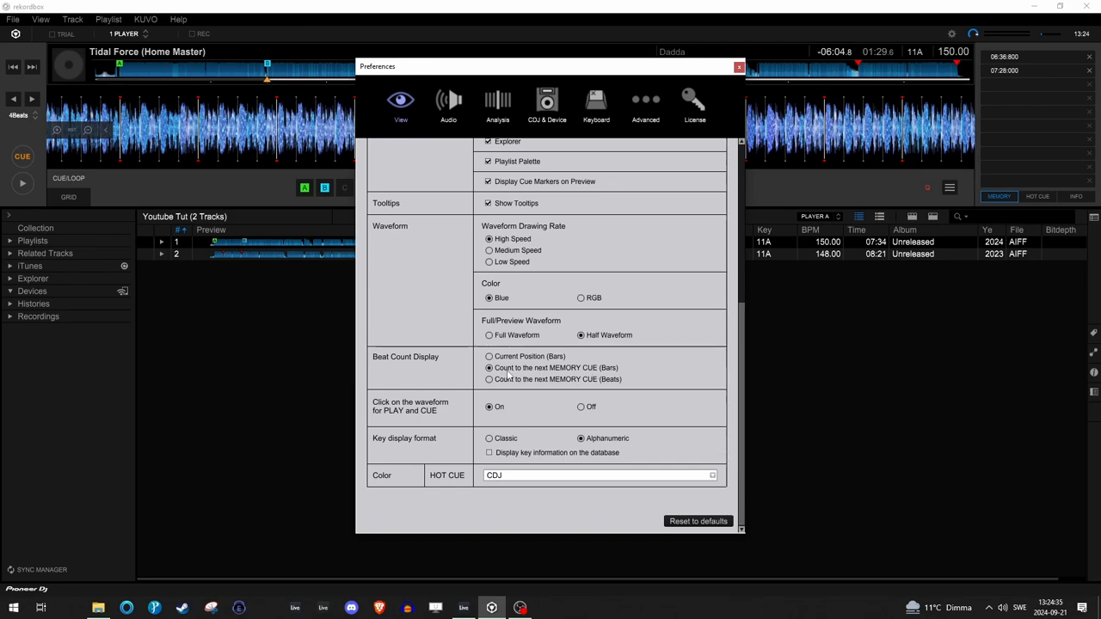
left_click_drag(551, 66, 590, 124)
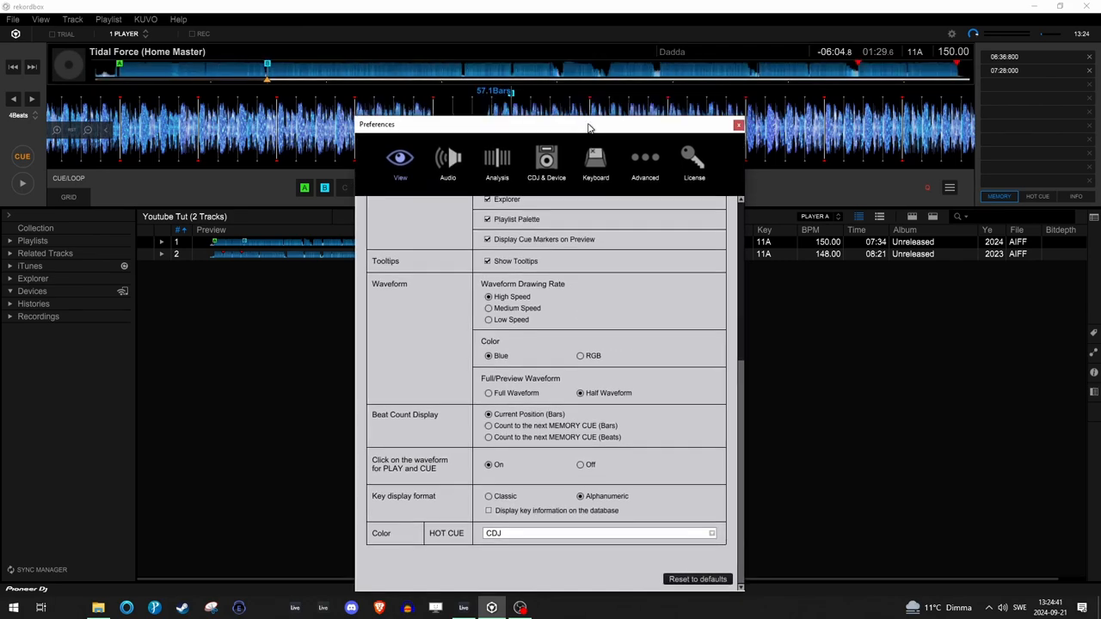
mouse_move(486, 99)
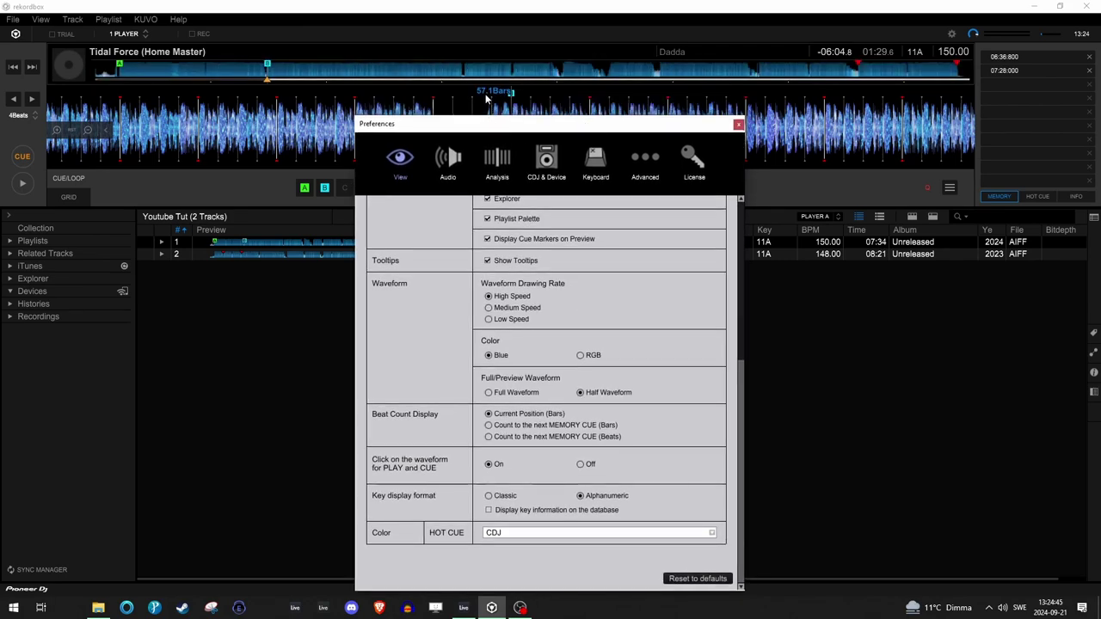
left_click(489, 424)
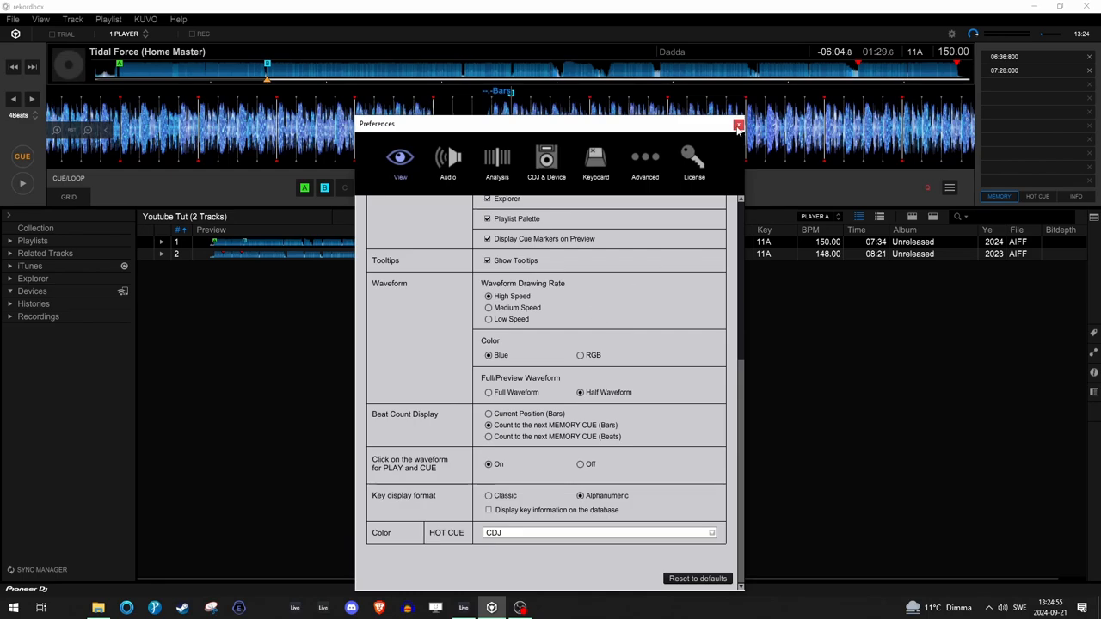
Close Preferences and jump playback back to hot cue A.
left_click(738, 125)
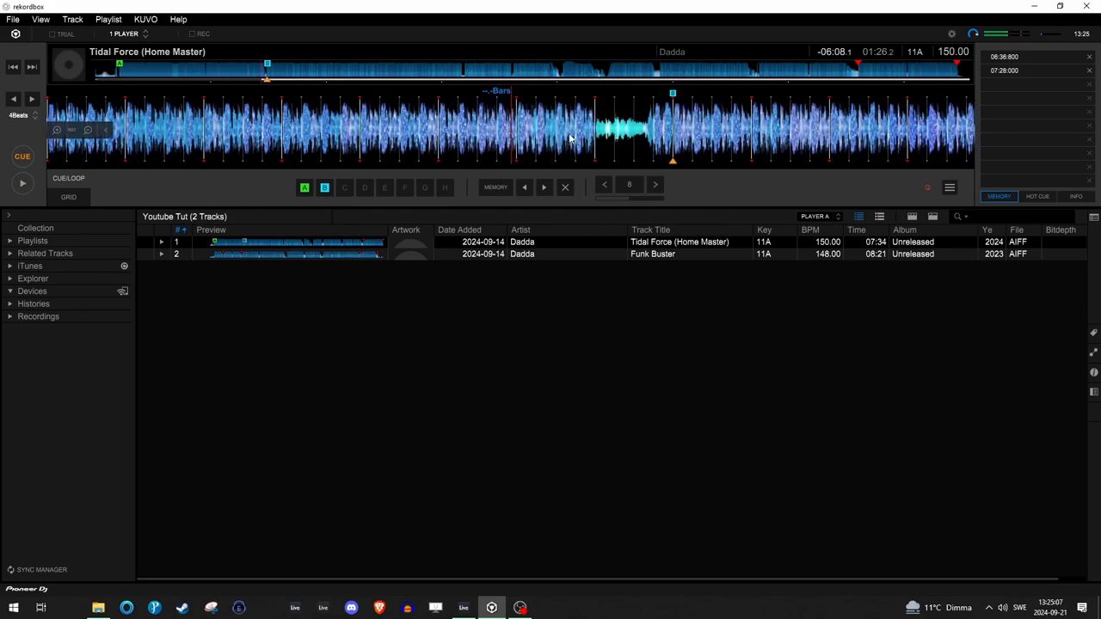
mouse_move(498, 99)
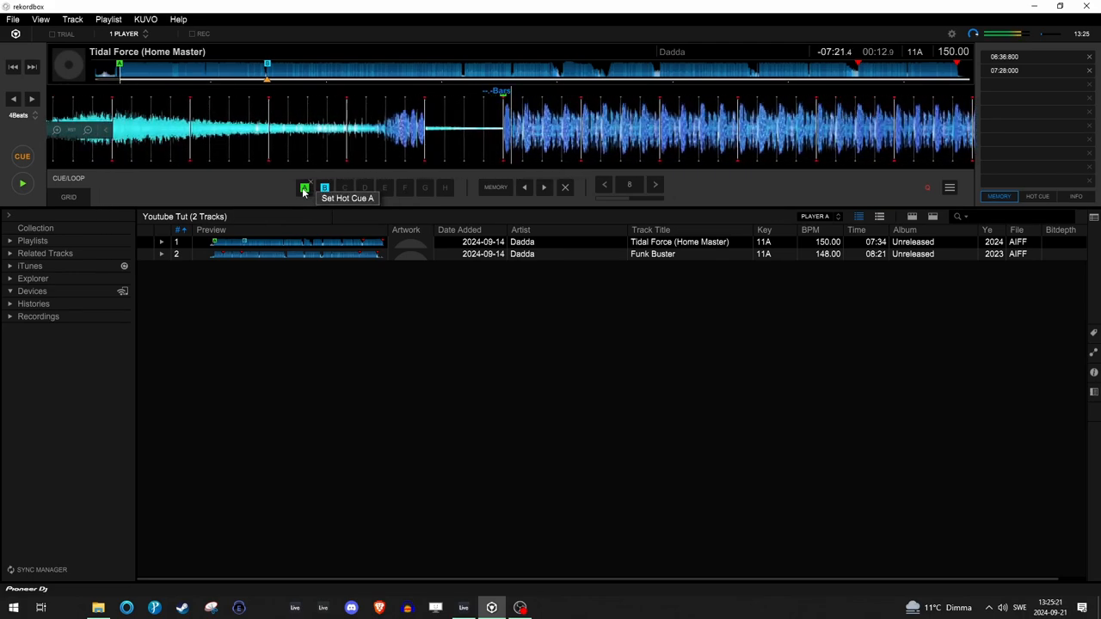
left_click(305, 186)
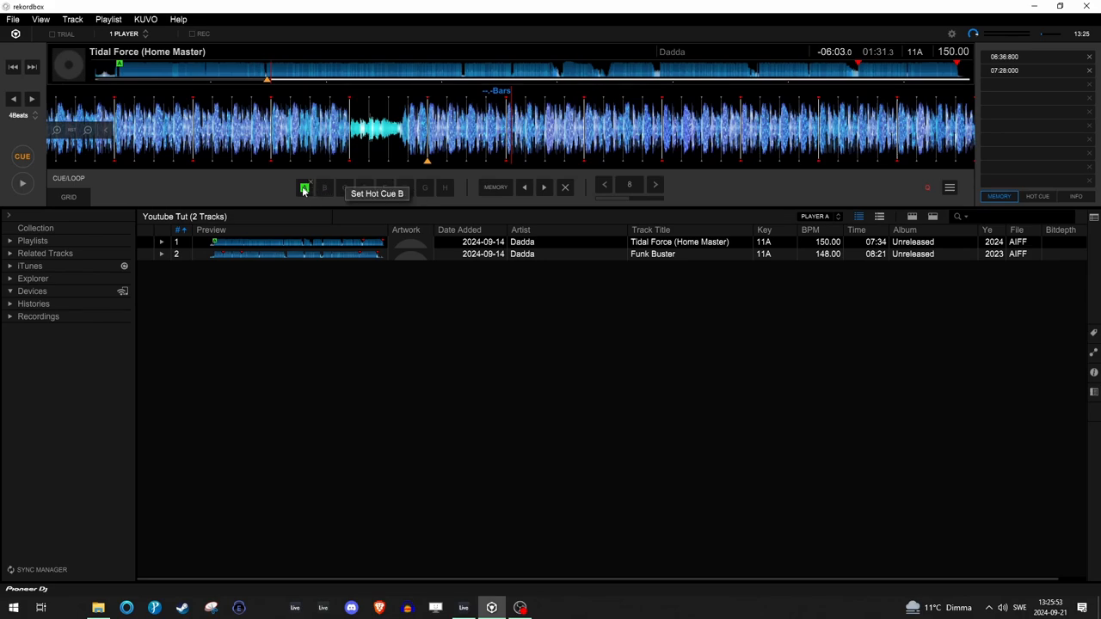
mouse_move(305, 189)
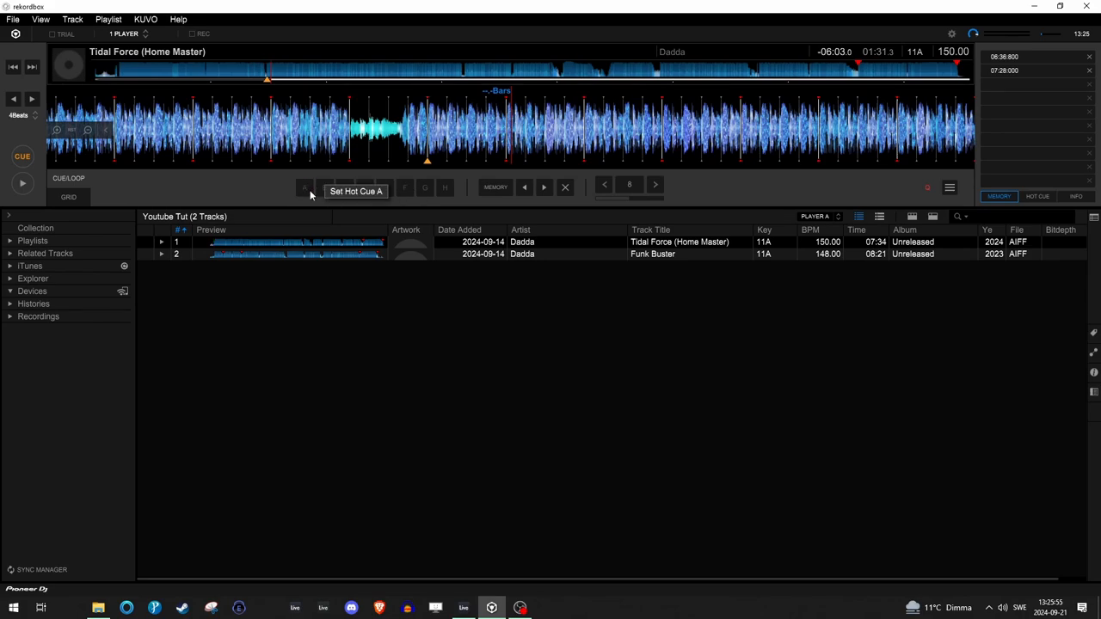
mouse_move(351, 179)
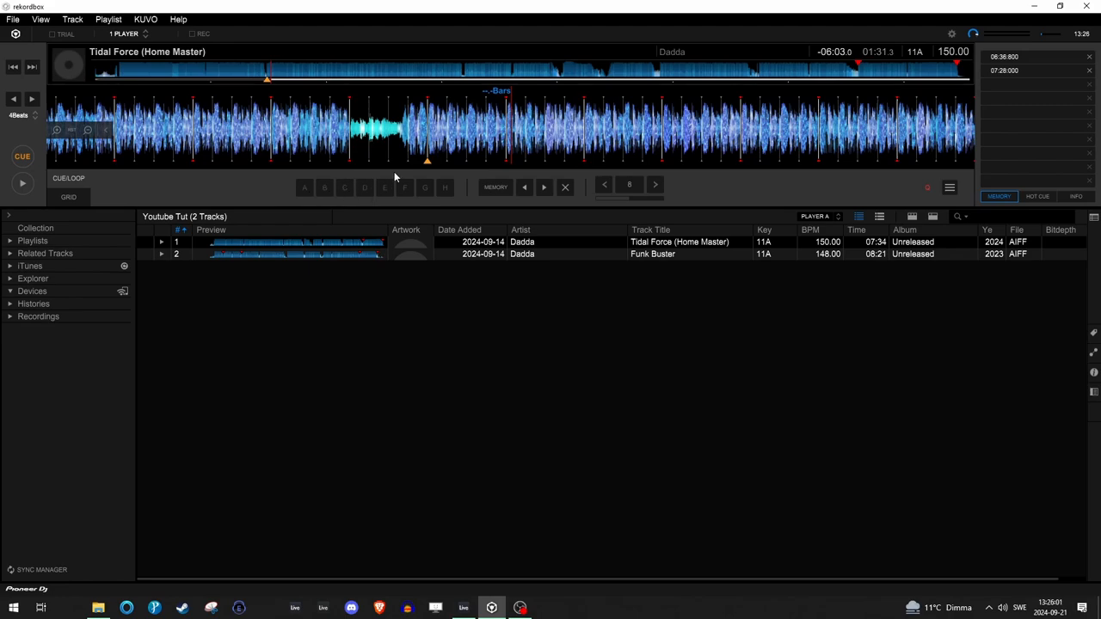
mouse_move(405, 159)
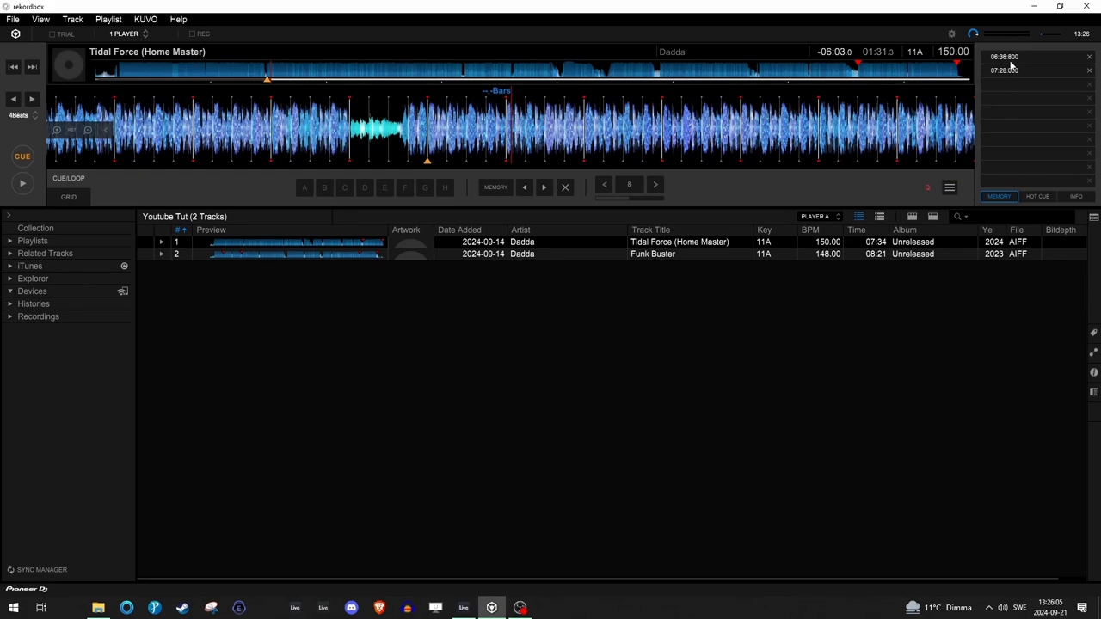
mouse_move(1006, 62)
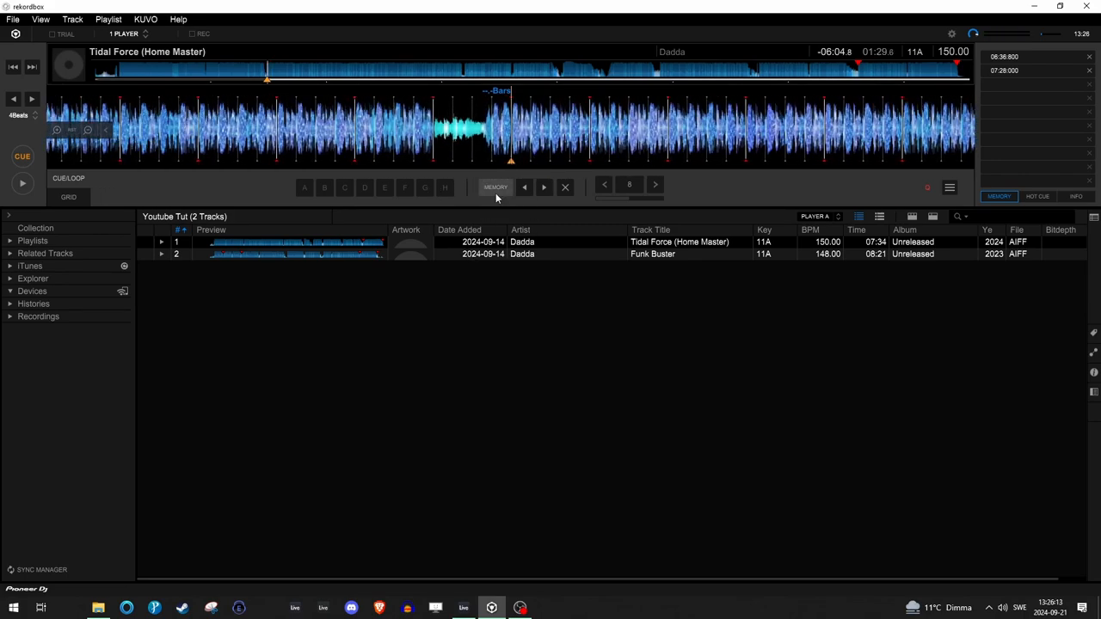
Seek Tidal Force to around 6:02 near the end of the track overview.
left_click(495, 187)
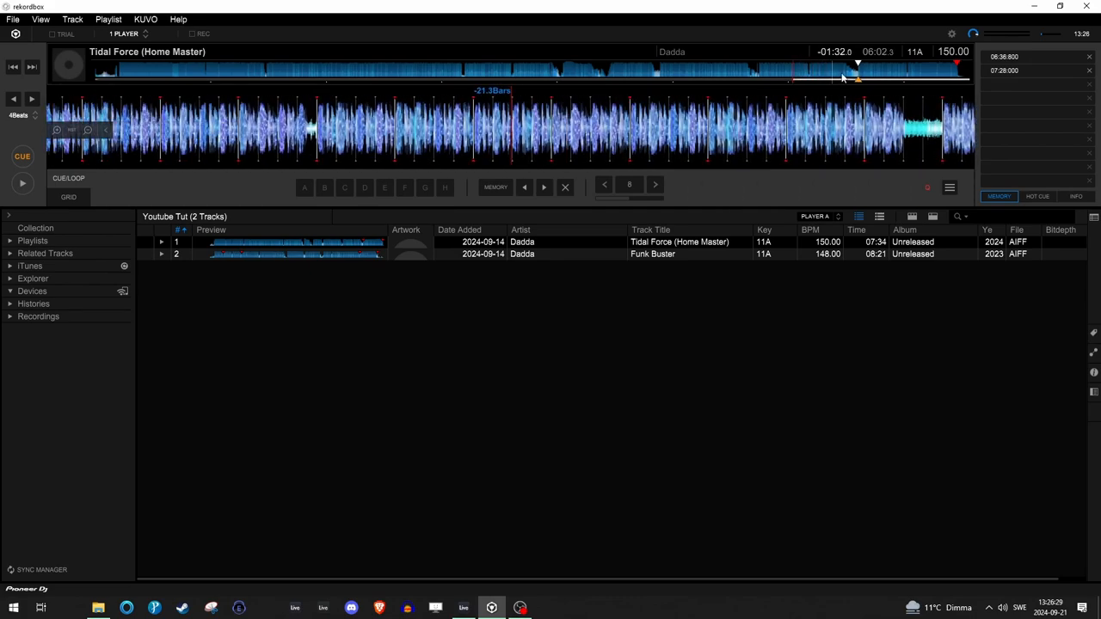
mouse_move(737, 95)
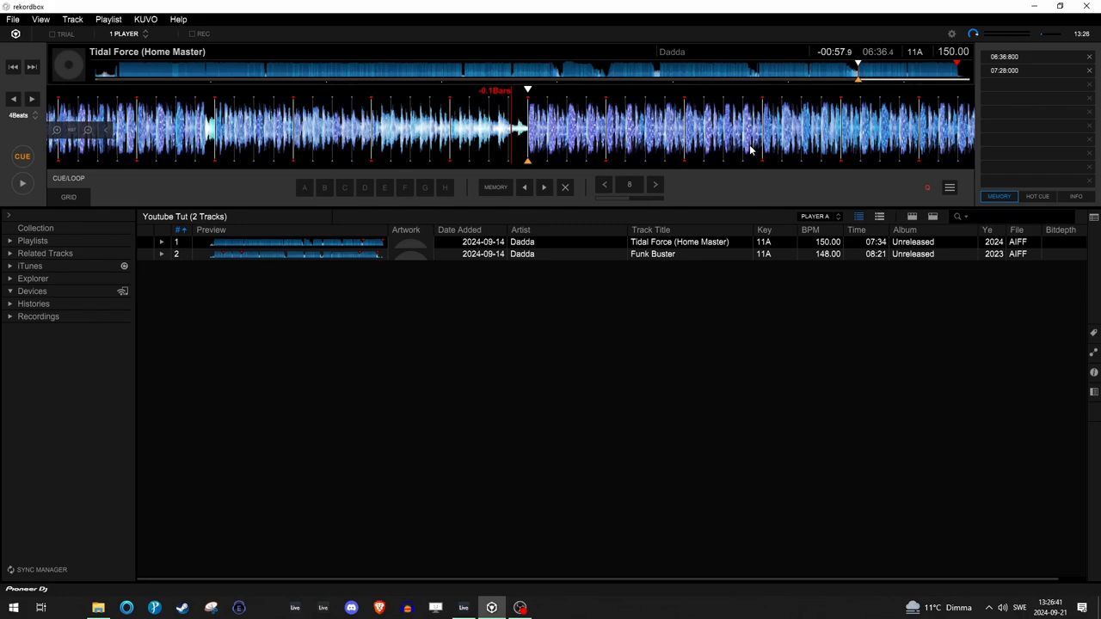
mouse_move(723, 146)
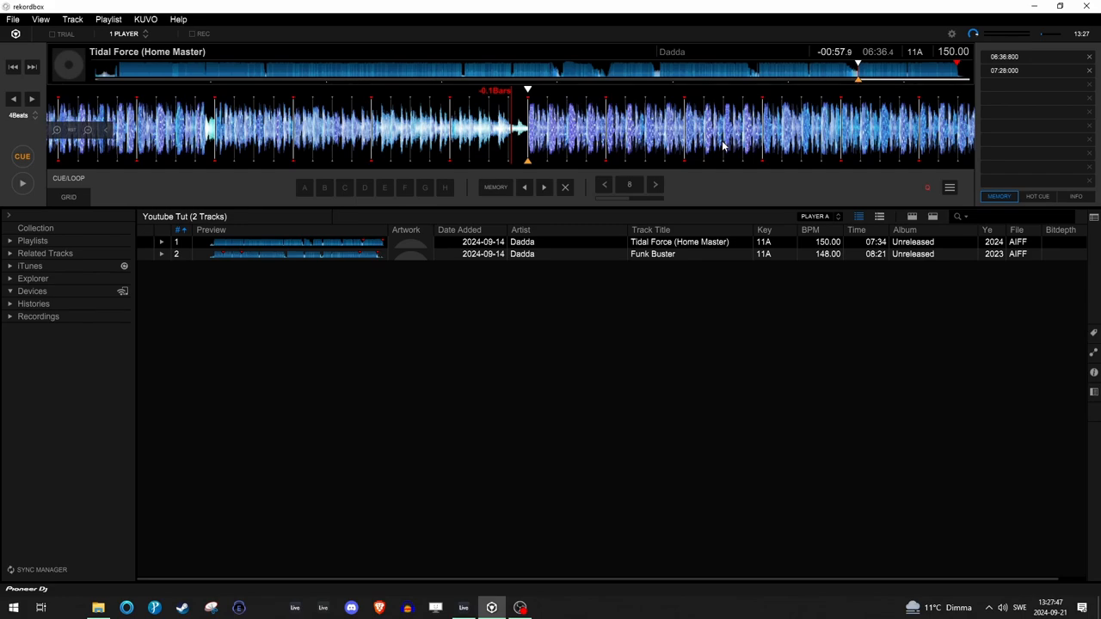
mouse_move(688, 187)
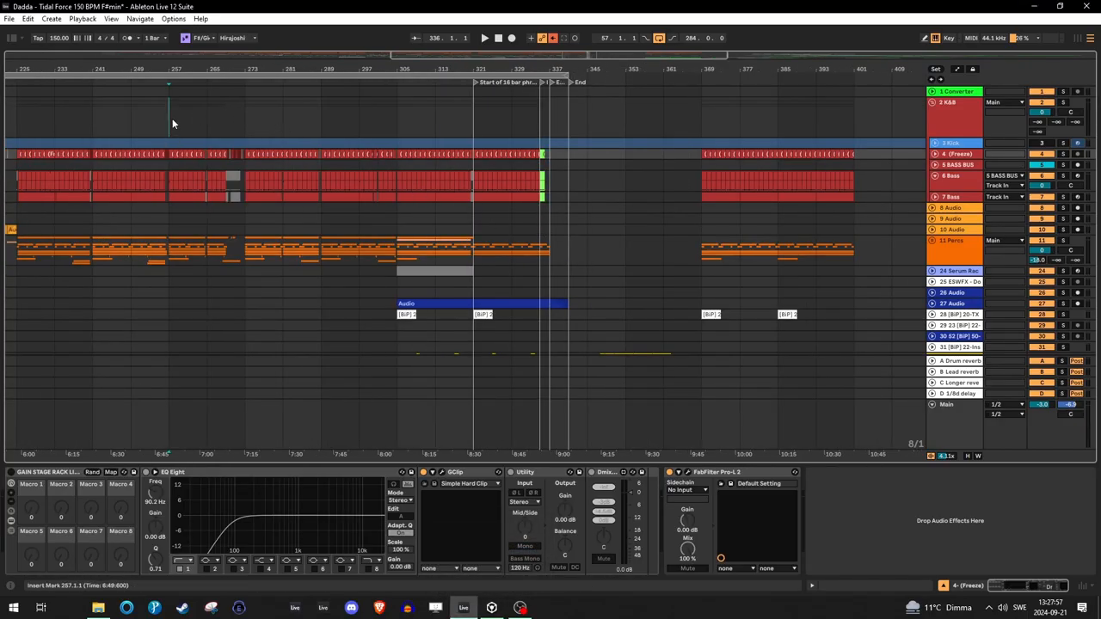
left_click_drag(172, 120, 318, 185)
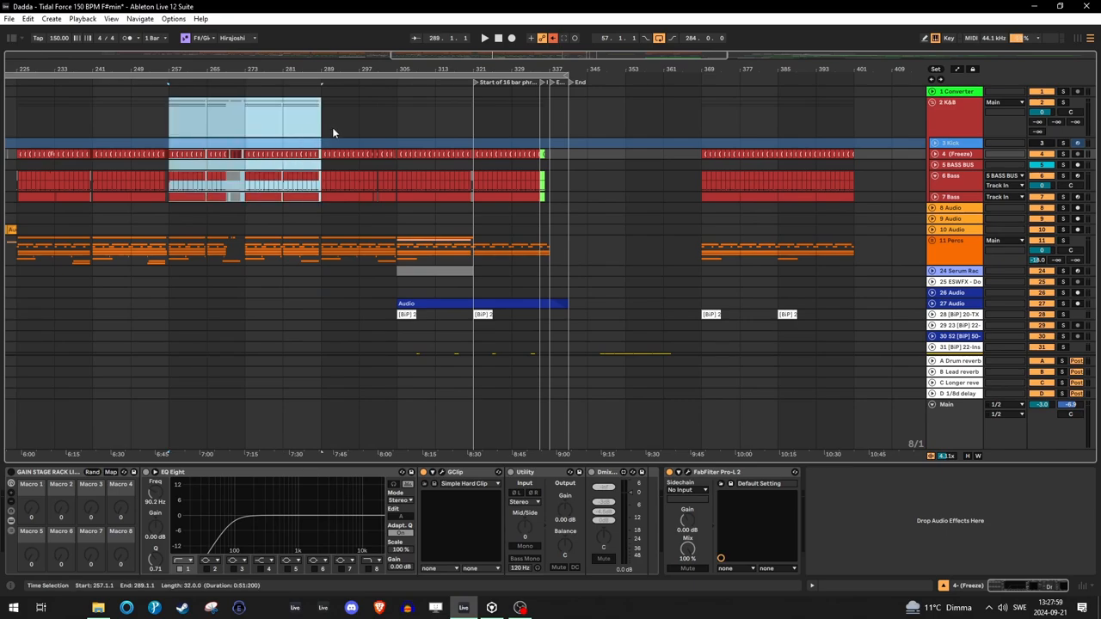
right_click(355, 123)
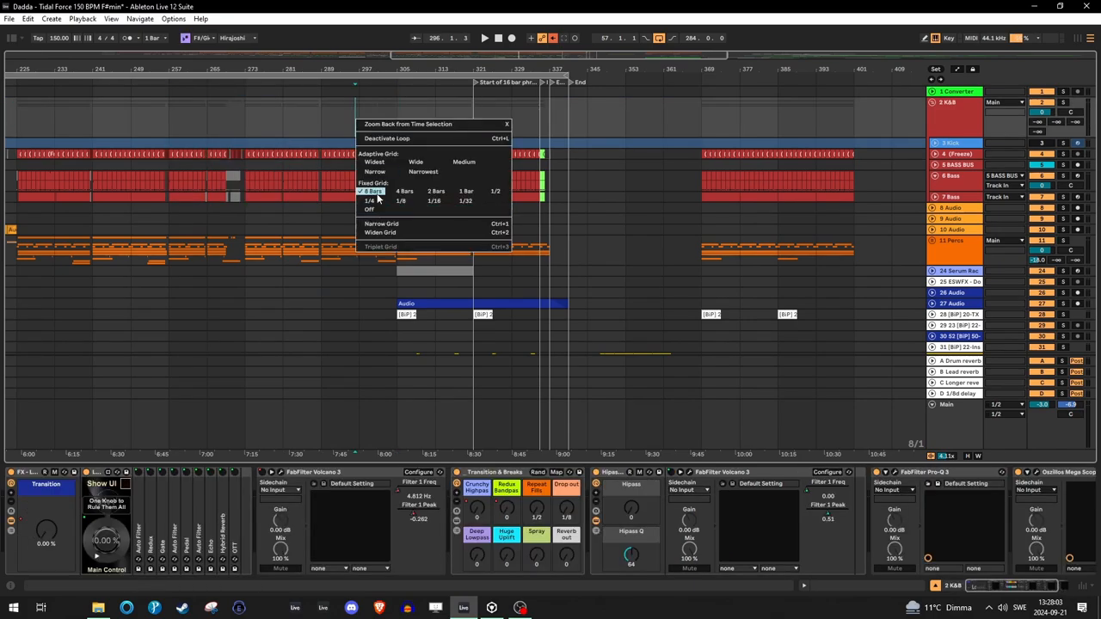
left_click(369, 191)
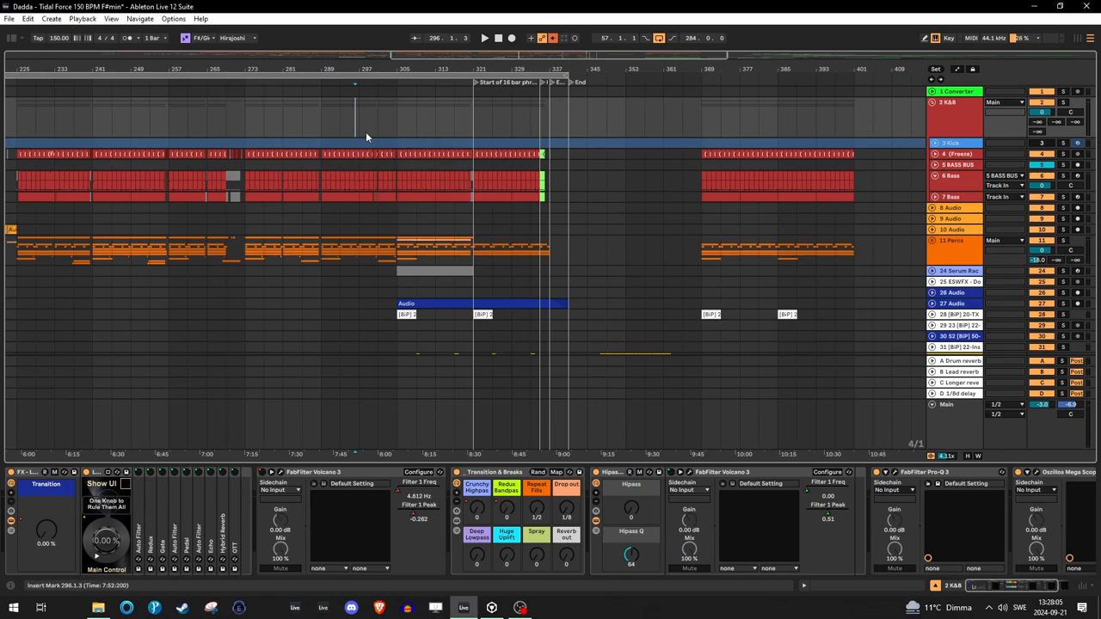
left_click_drag(321, 121, 358, 189)
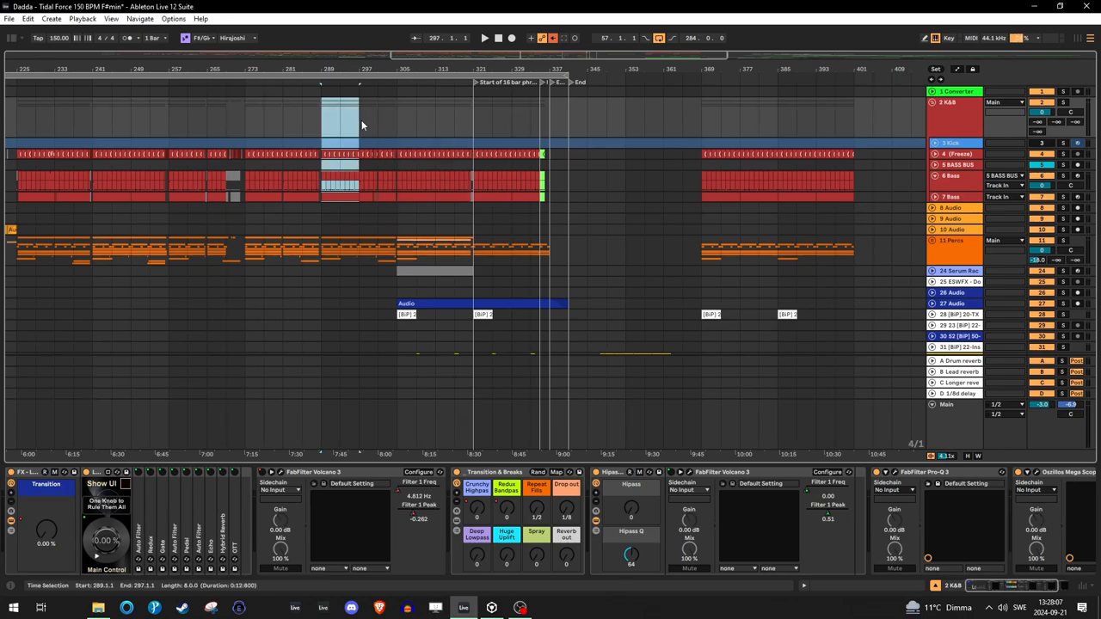
left_click(953, 154)
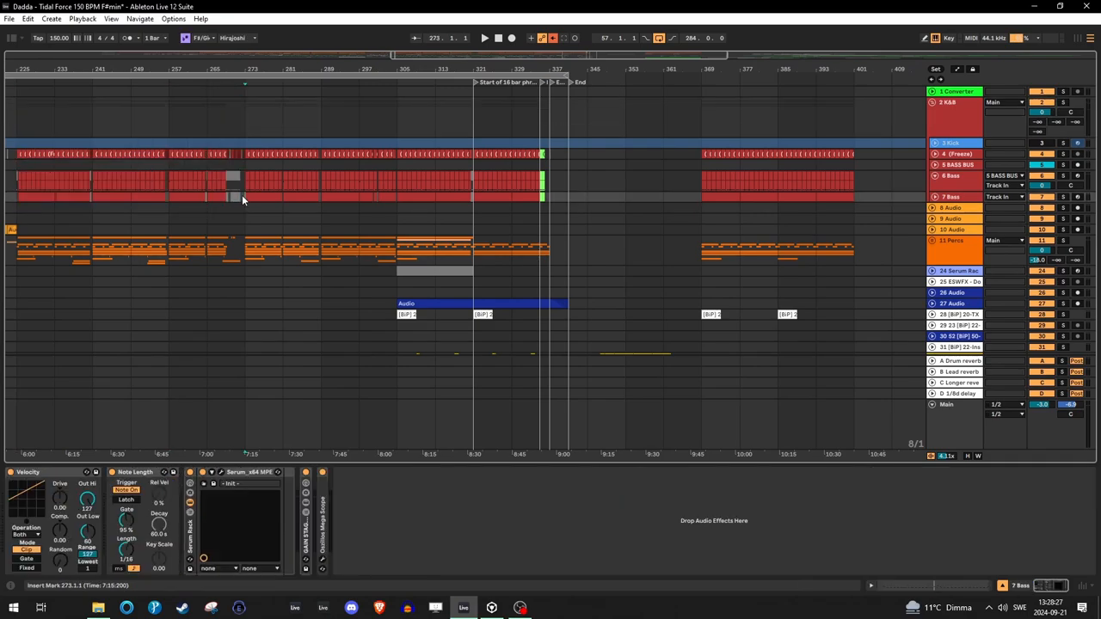
left_click(244, 198)
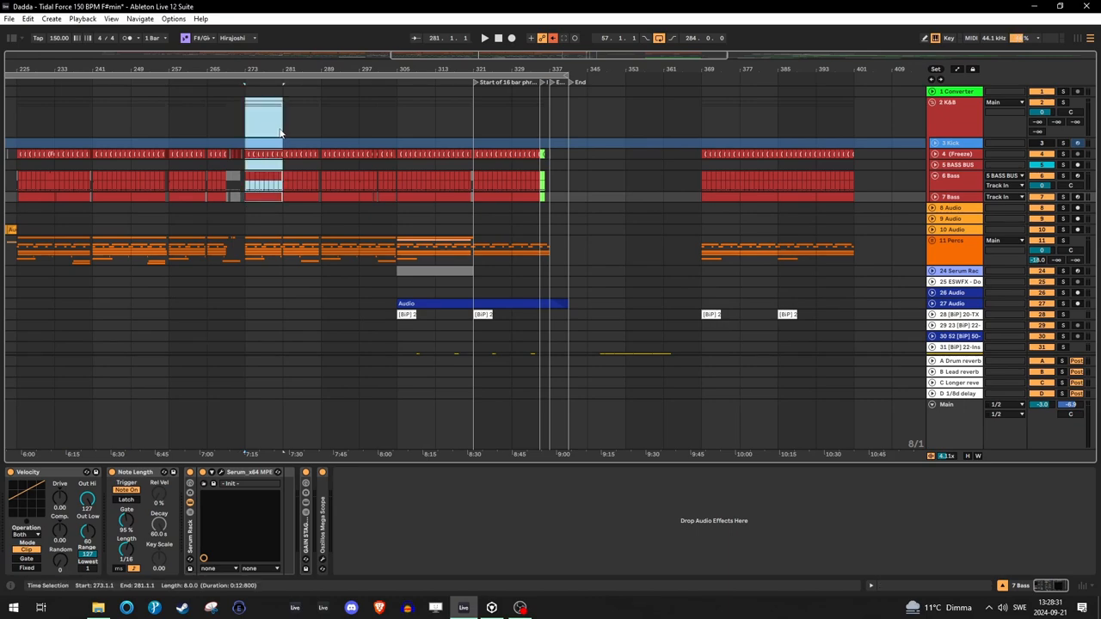
left_click_drag(284, 120, 360, 121)
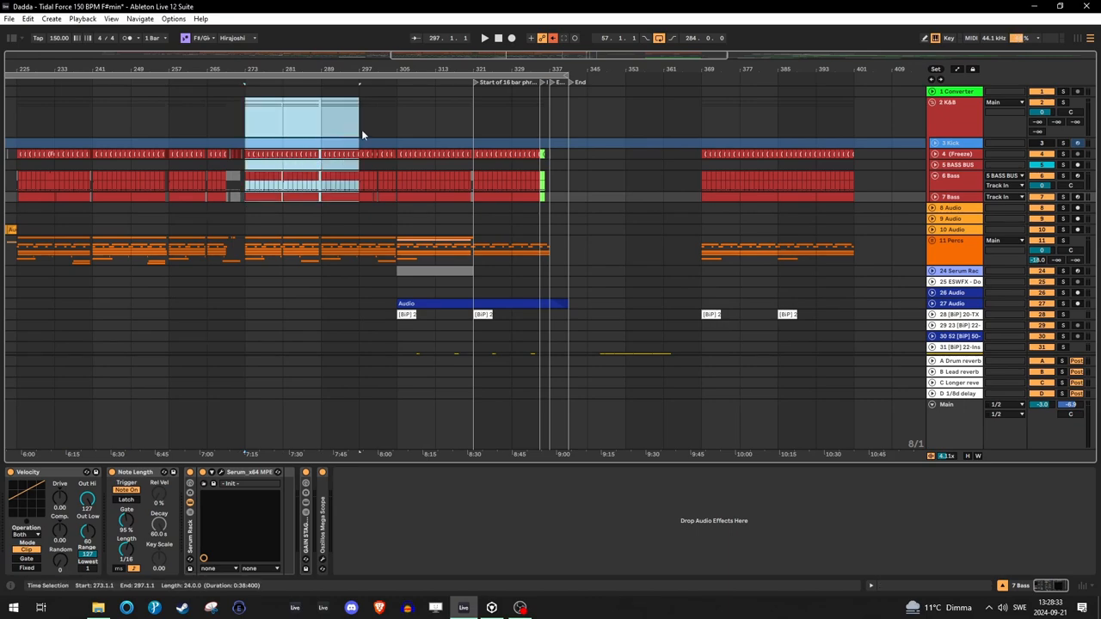
left_click_drag(358, 129, 434, 129)
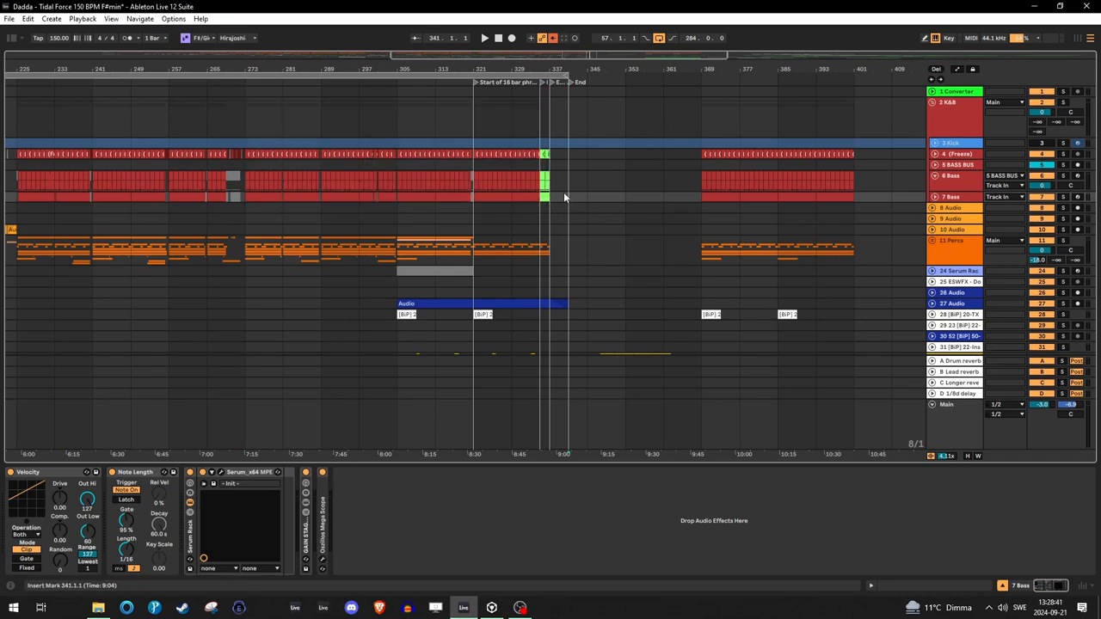
mouse_move(464, 608)
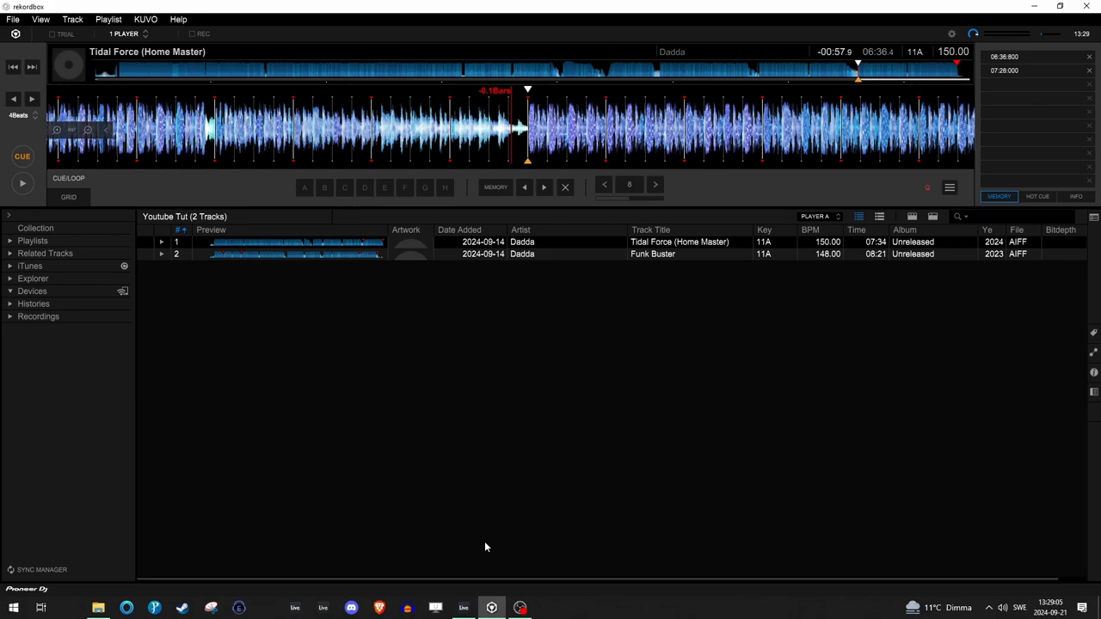
mouse_move(536, 254)
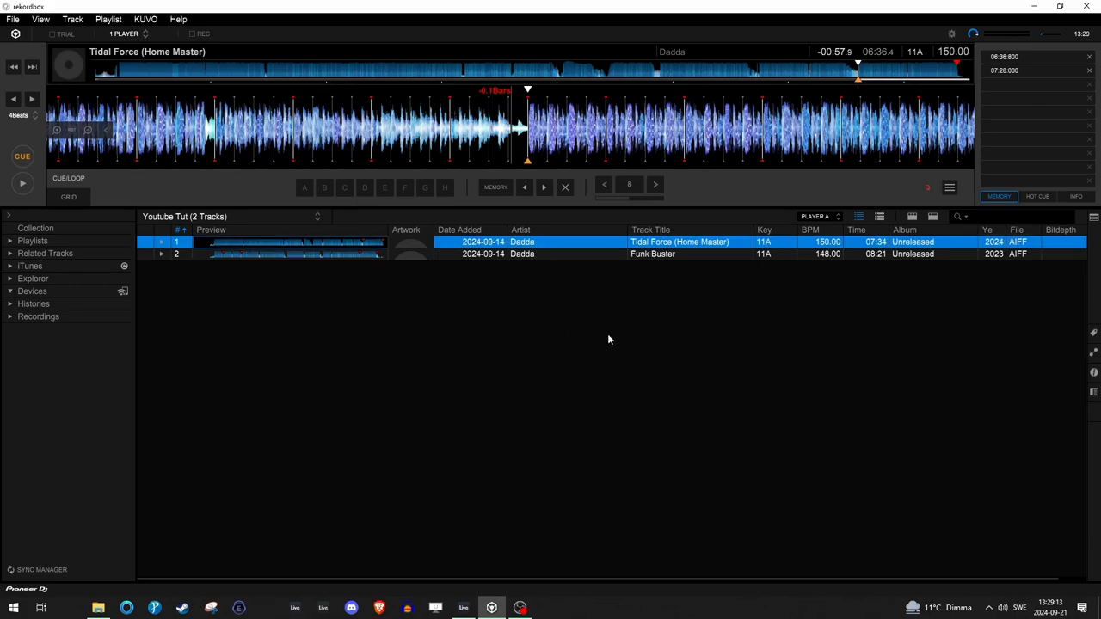
mouse_move(602, 355)
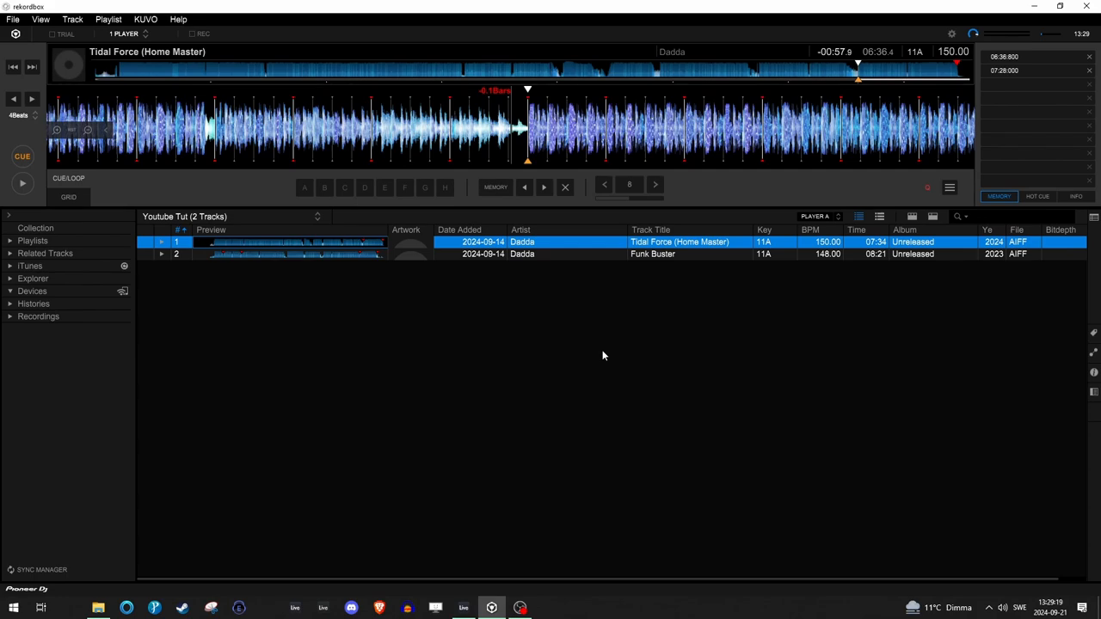
mouse_move(550, 261)
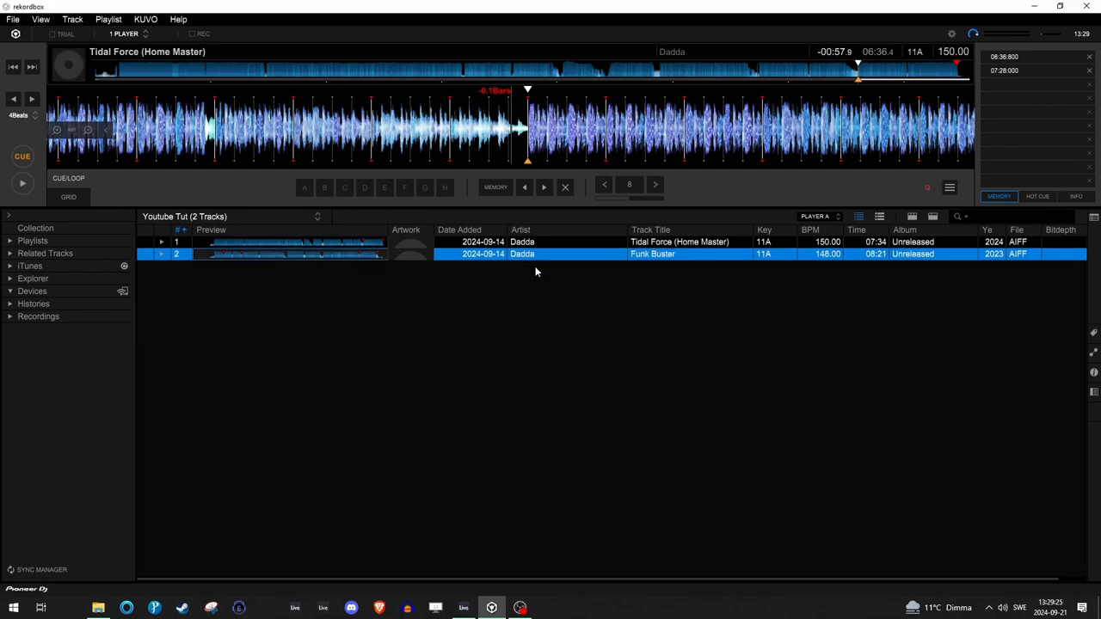
Bring up the View menu's player layout choices.
left_click(40, 19)
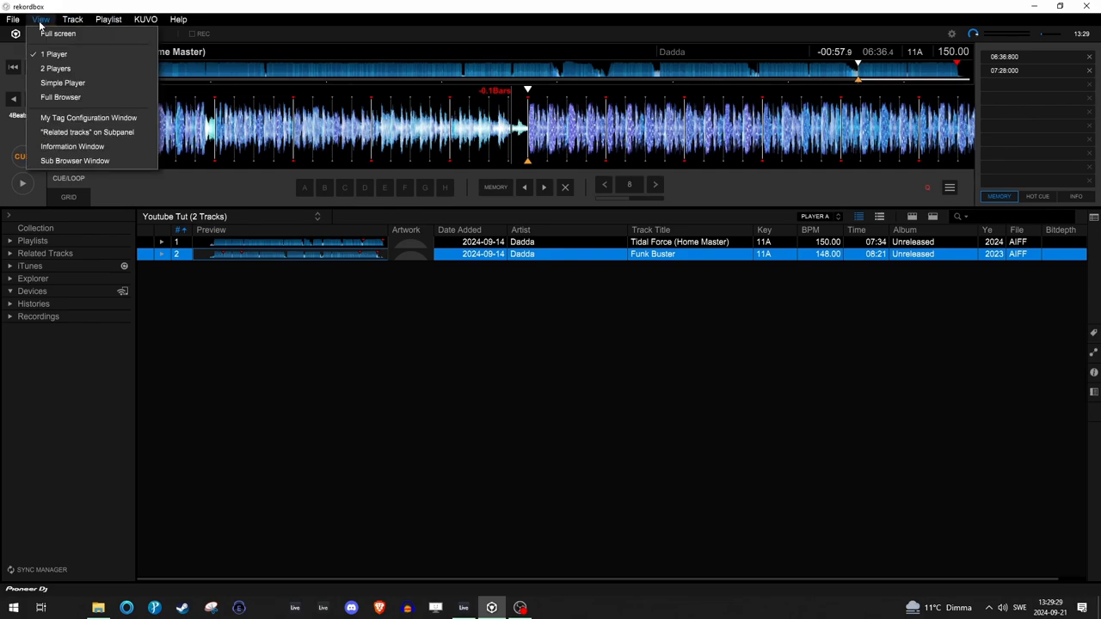
Switch to the 2 Players layout with Funk Buster loaded on deck B.
left_click(55, 68)
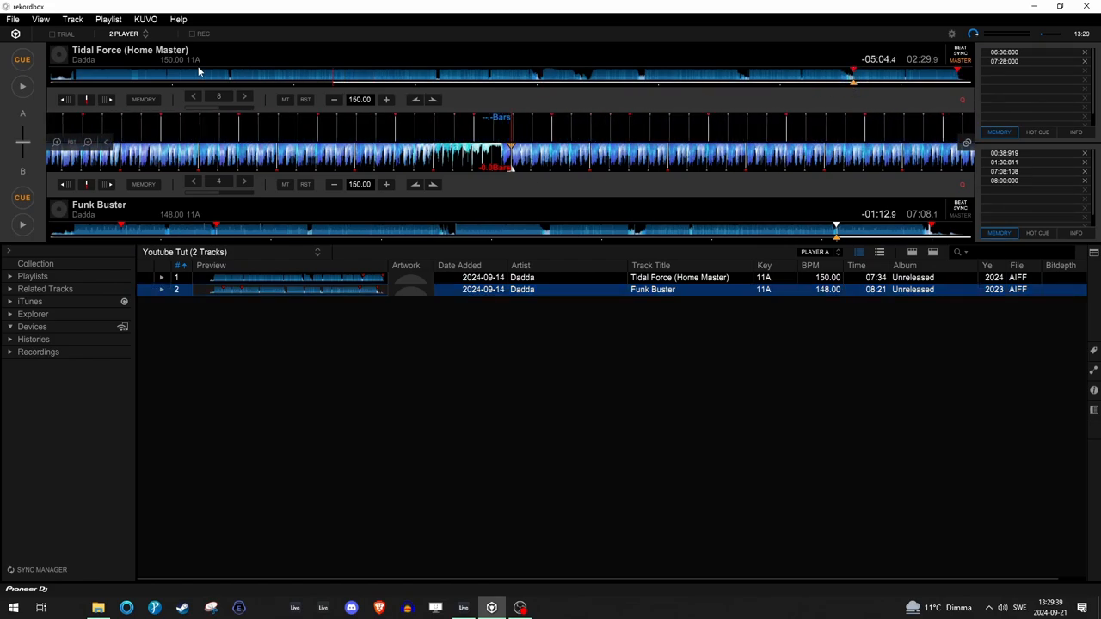
left_click(122, 86)
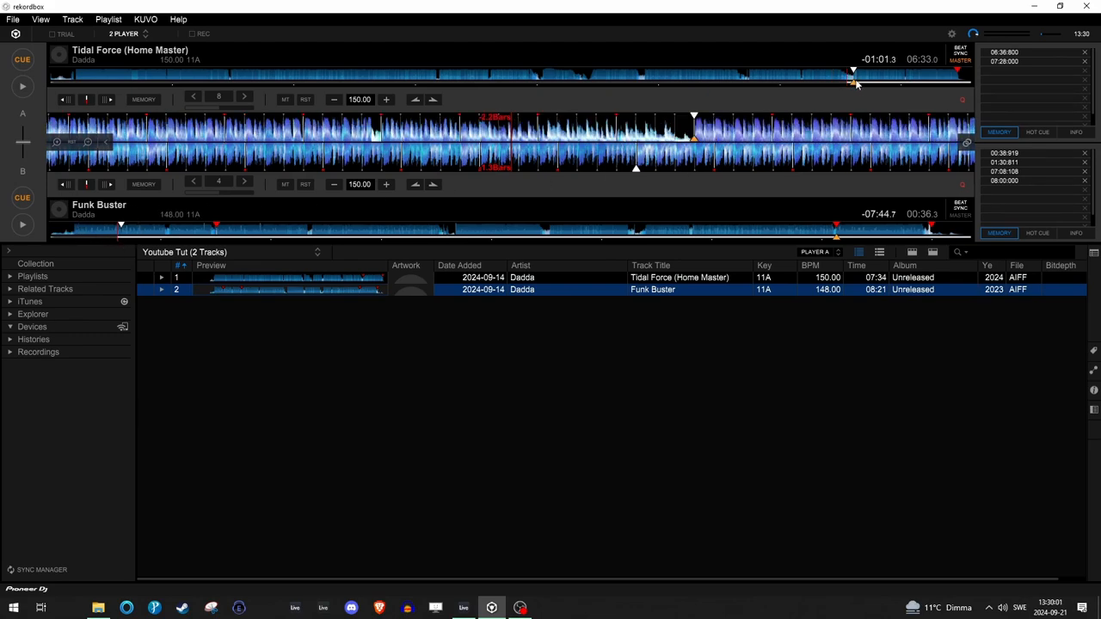
mouse_move(787, 112)
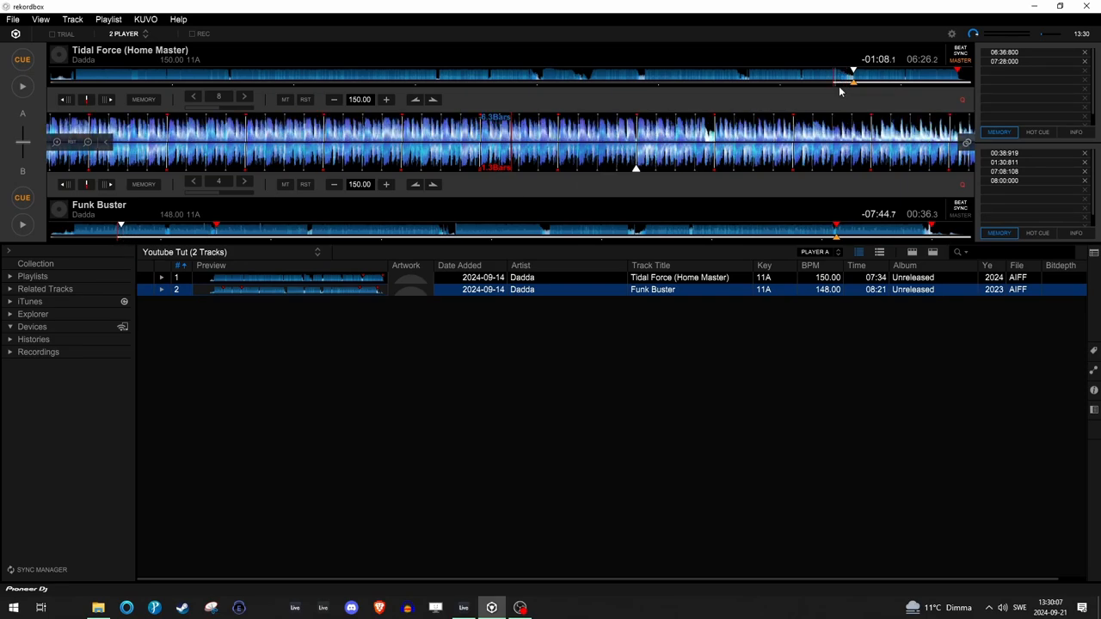
mouse_move(788, 133)
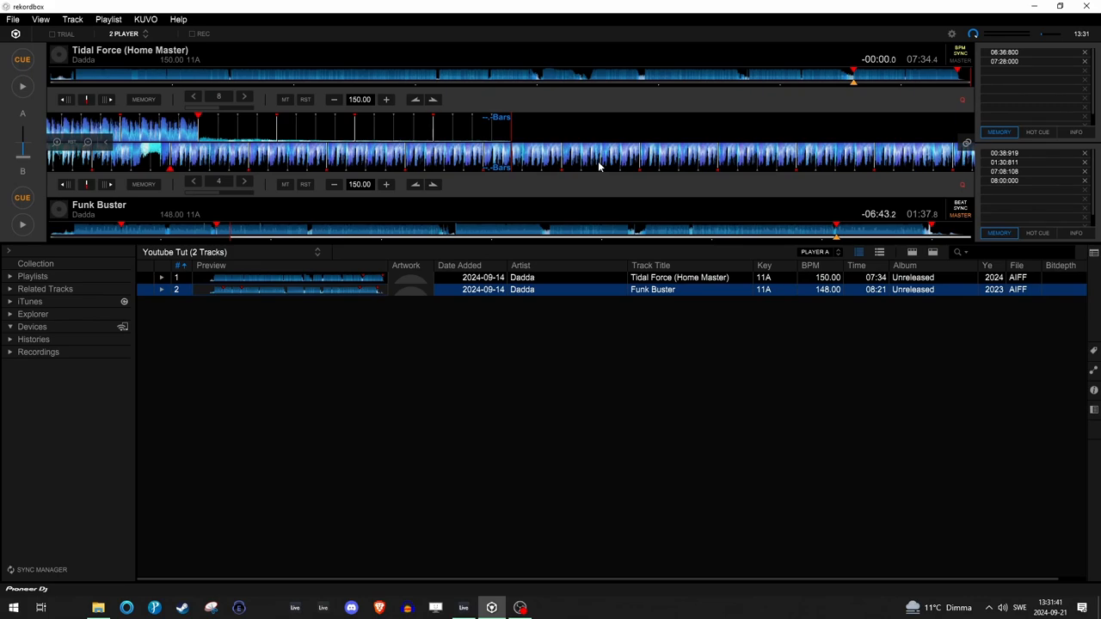
mouse_move(856, 101)
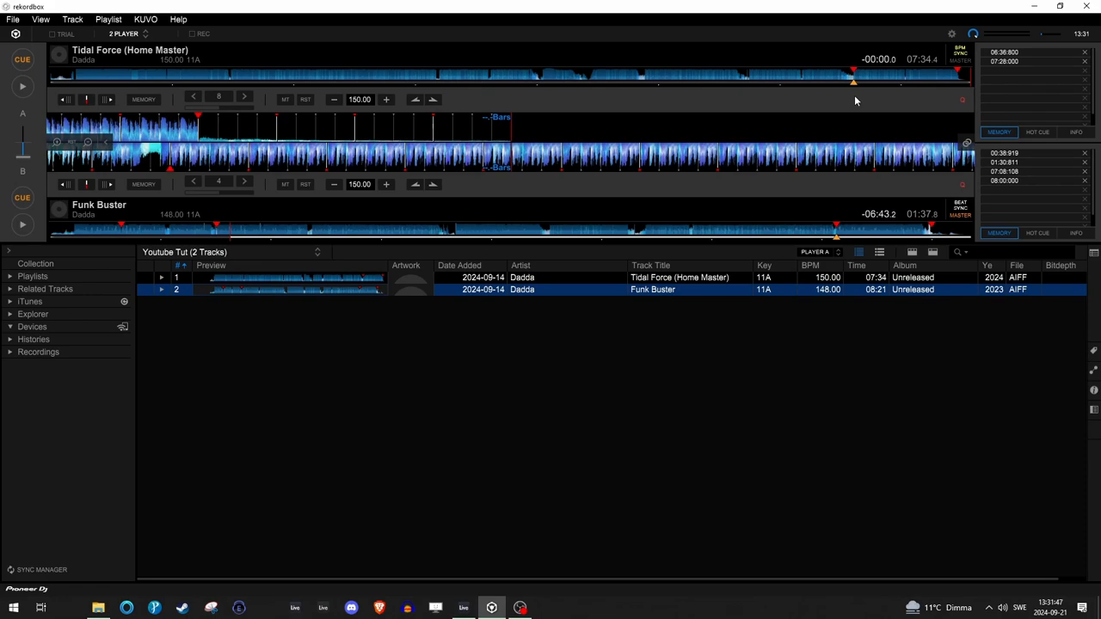
mouse_move(210, 165)
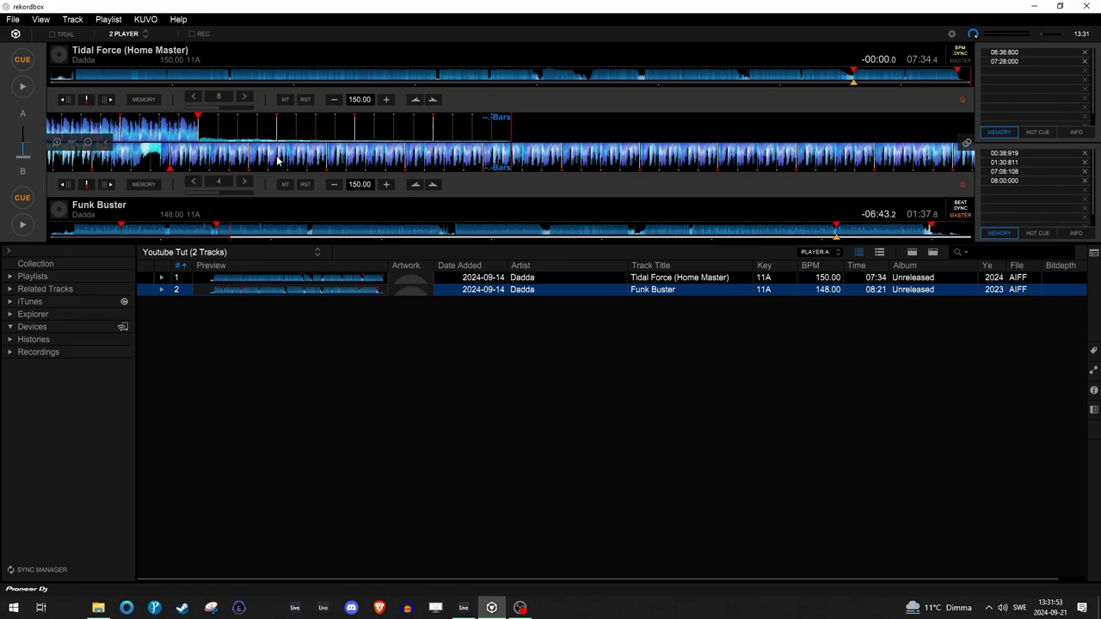
mouse_move(368, 176)
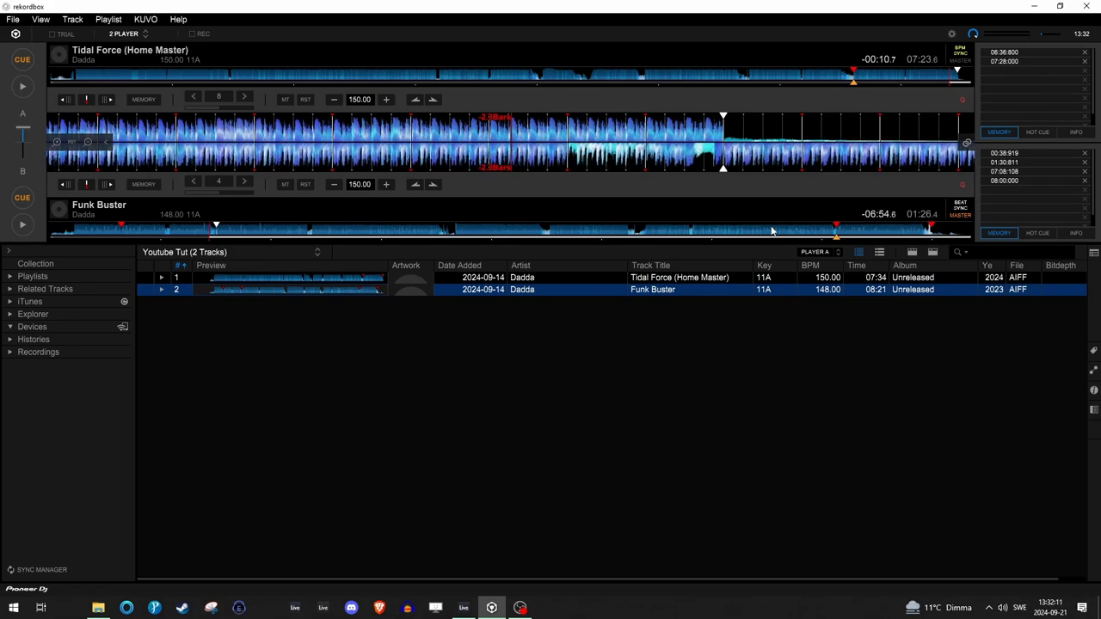
mouse_move(722, 195)
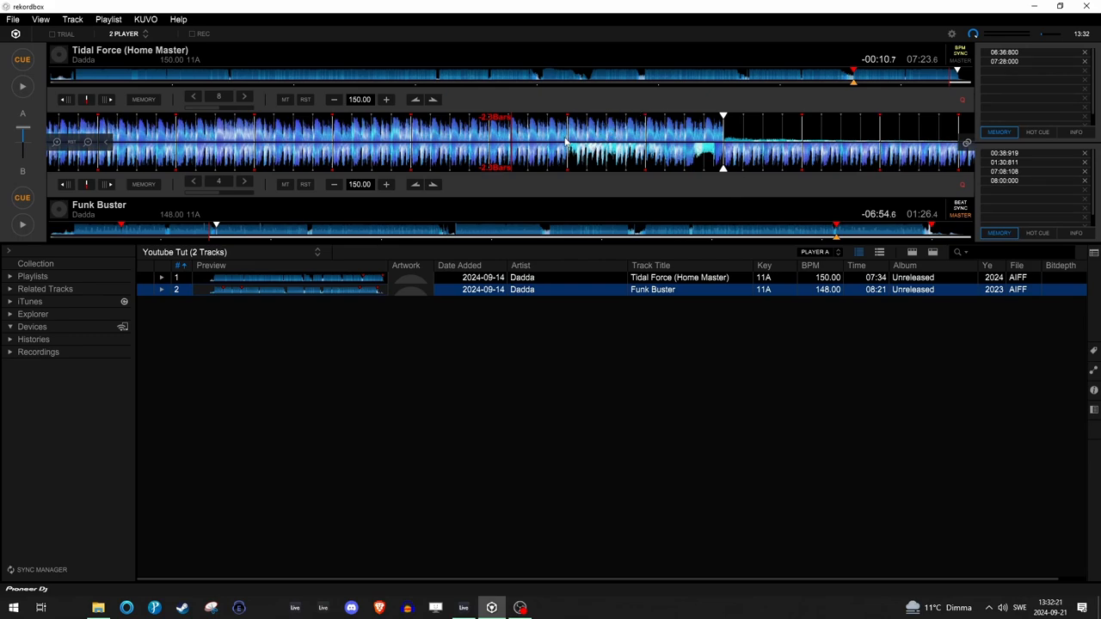
mouse_move(557, 131)
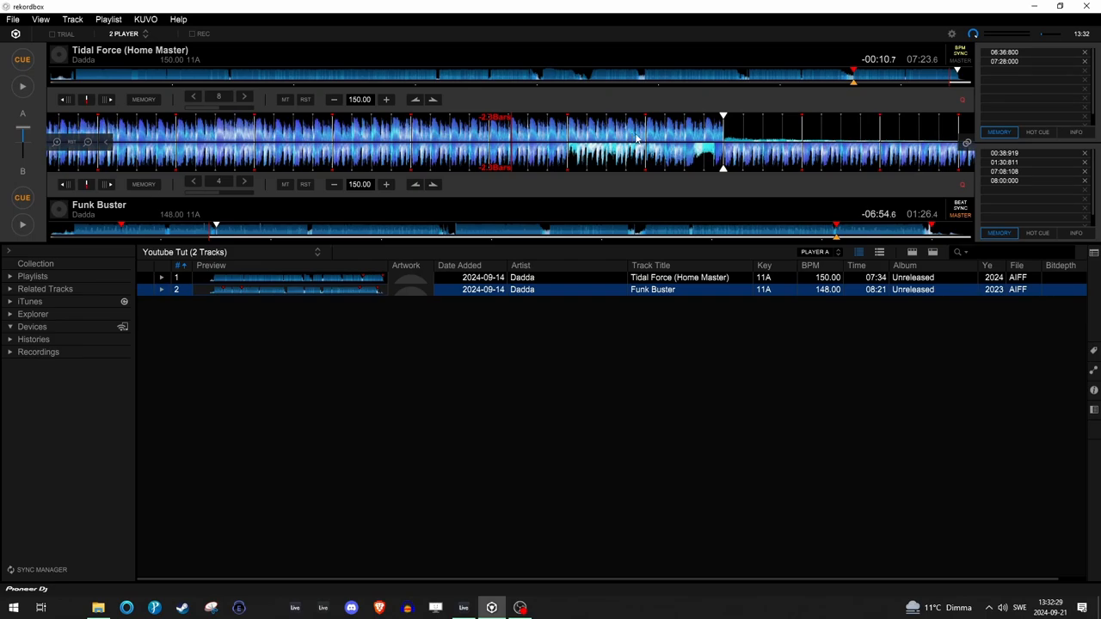
Switch via the taskbar to Ableton Live, showing Tidal Force's final 16-bar phrase.
left_click(463, 608)
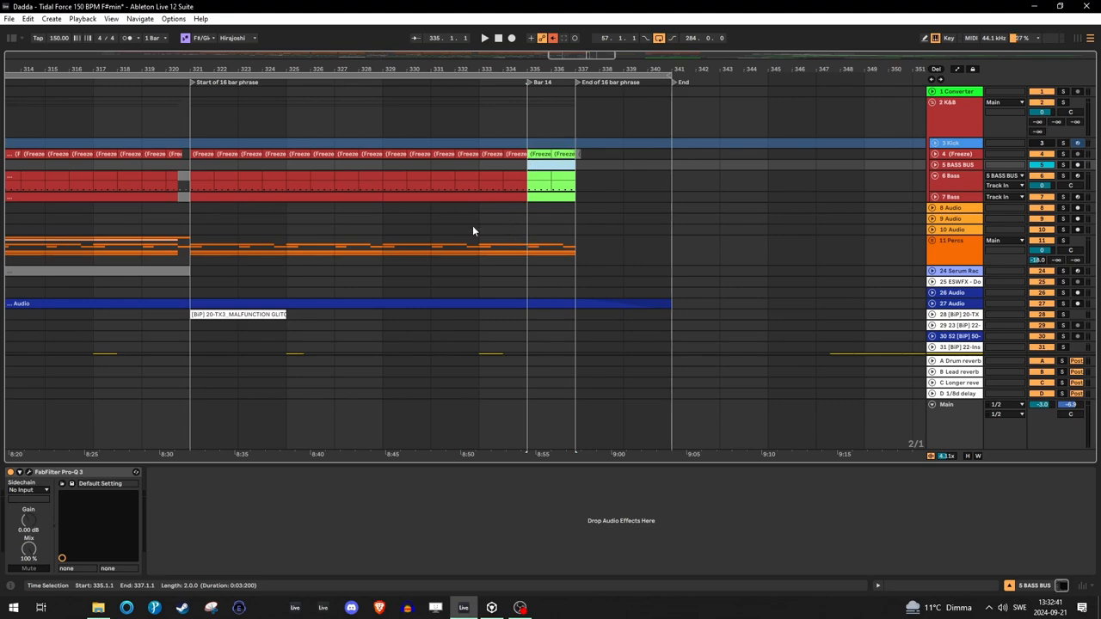
mouse_move(462, 248)
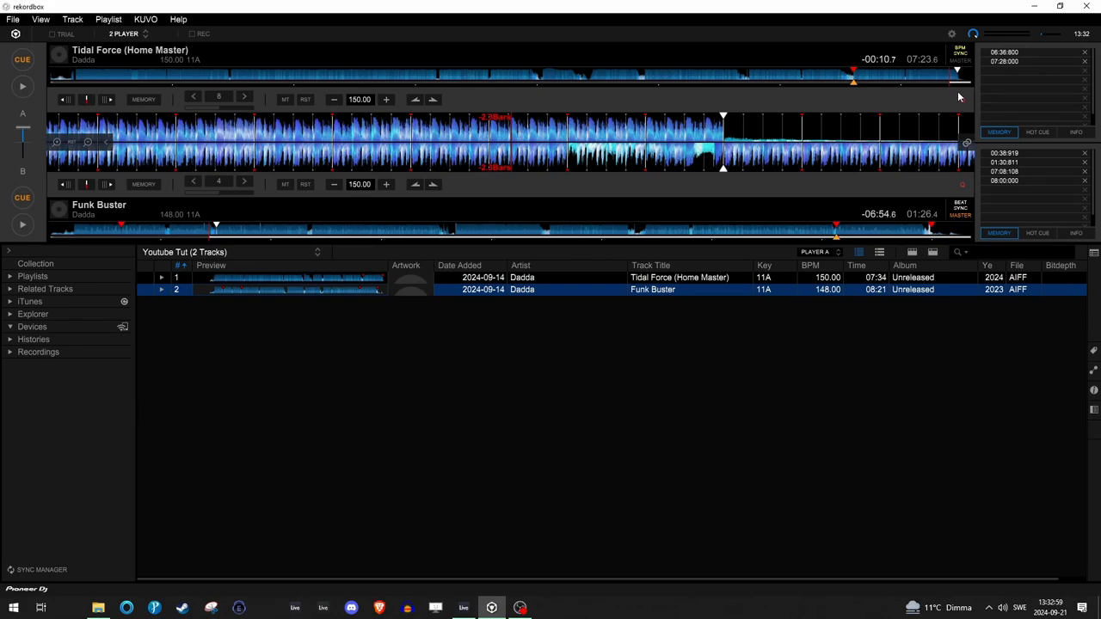
Switch via the taskbar to Ableton Live's zoomed-out Tidal Force arrangement, bars 289–369.
left_click(462, 607)
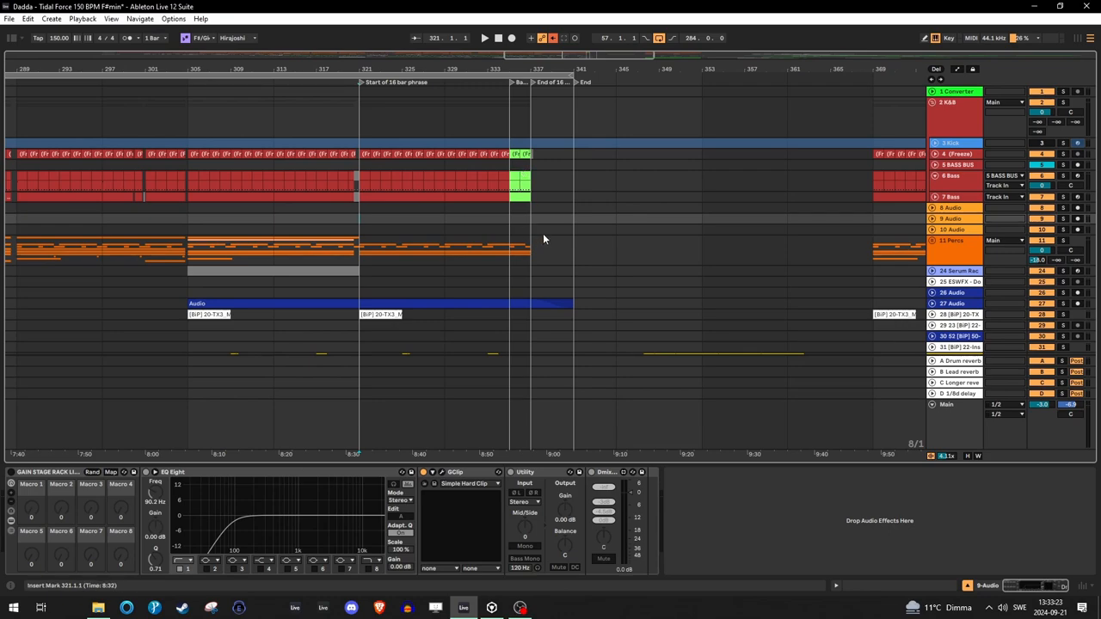
mouse_move(550, 231)
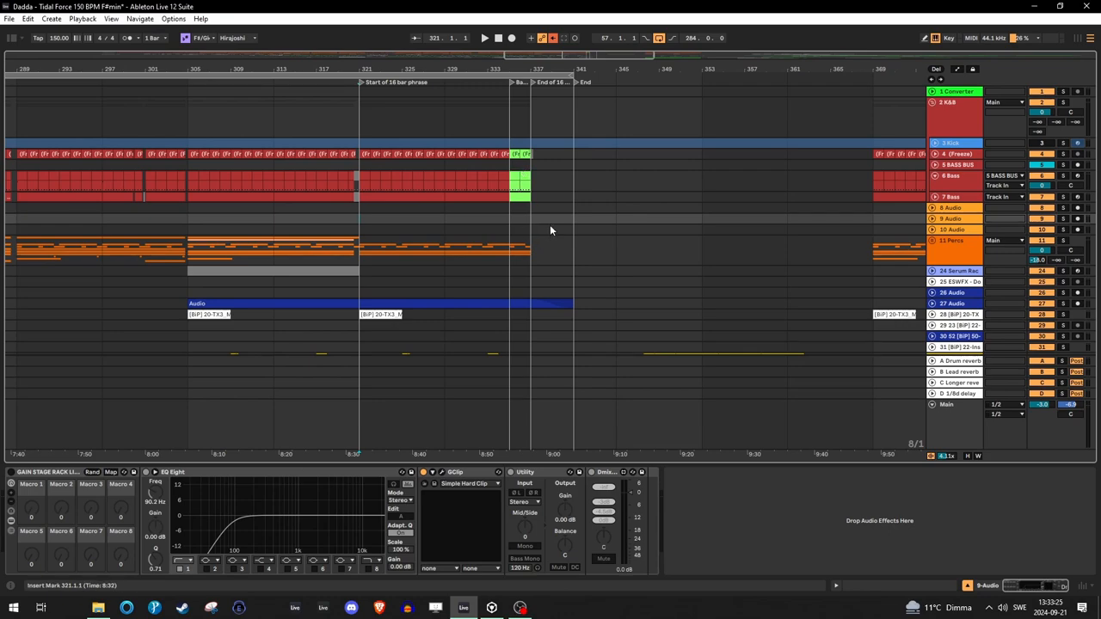
mouse_move(548, 213)
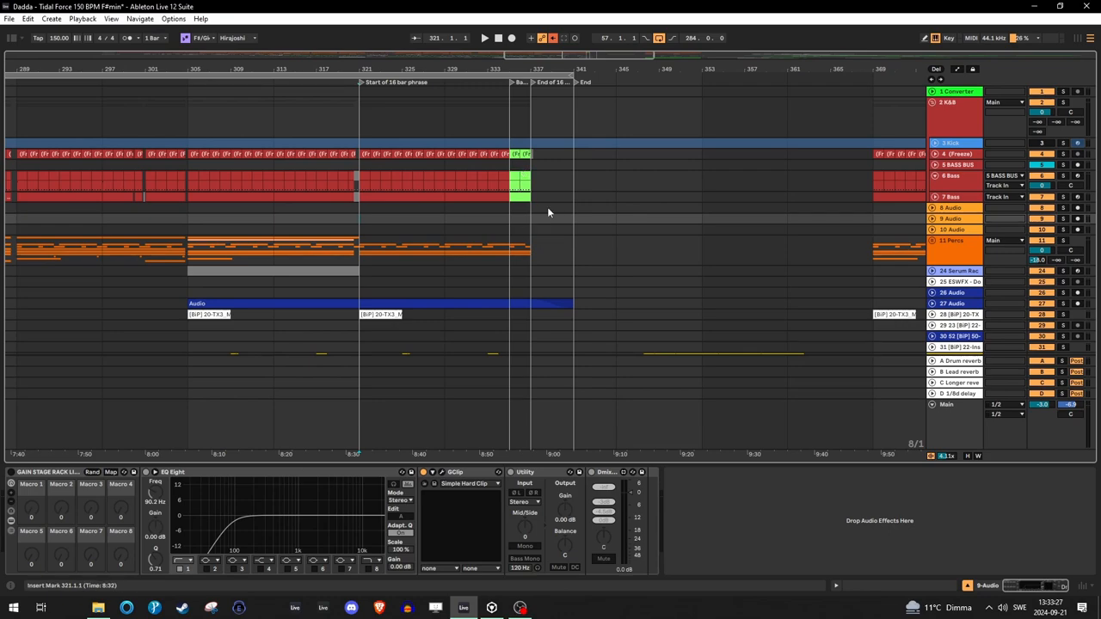
mouse_move(551, 213)
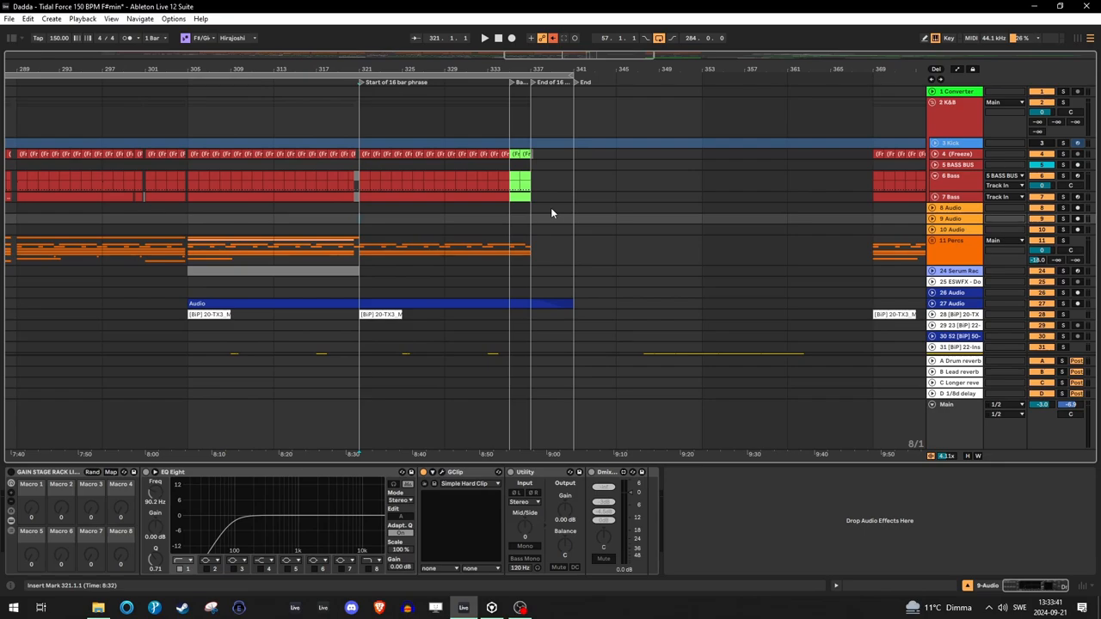
Switch back to rekordbox, where Tidal Force's ending overlaps Funk Buster near 1:26.
left_click(491, 608)
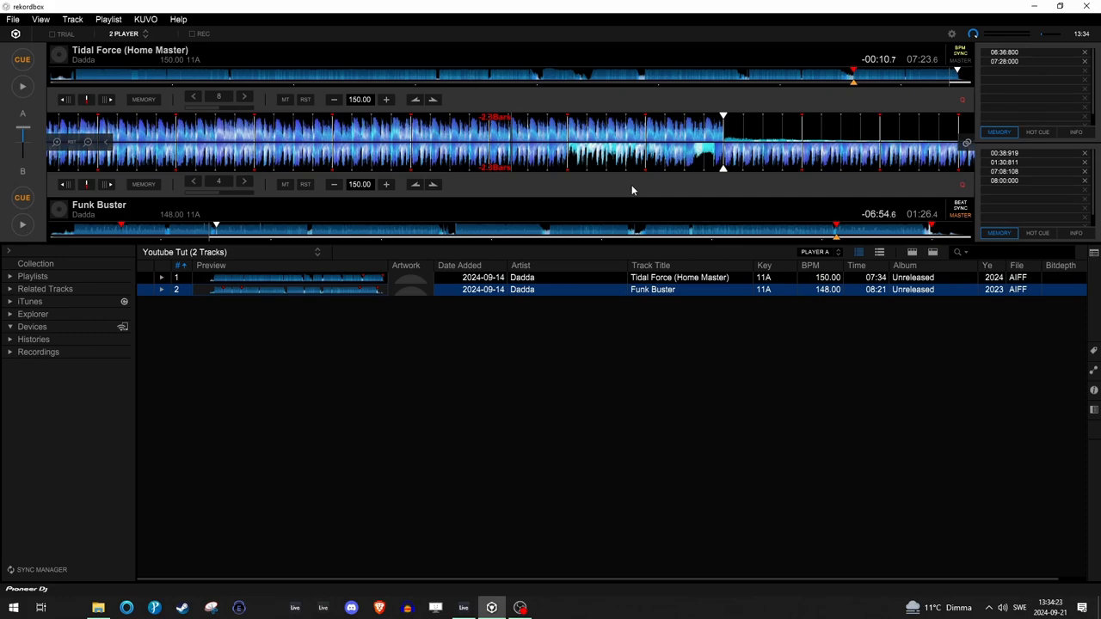
mouse_move(585, 133)
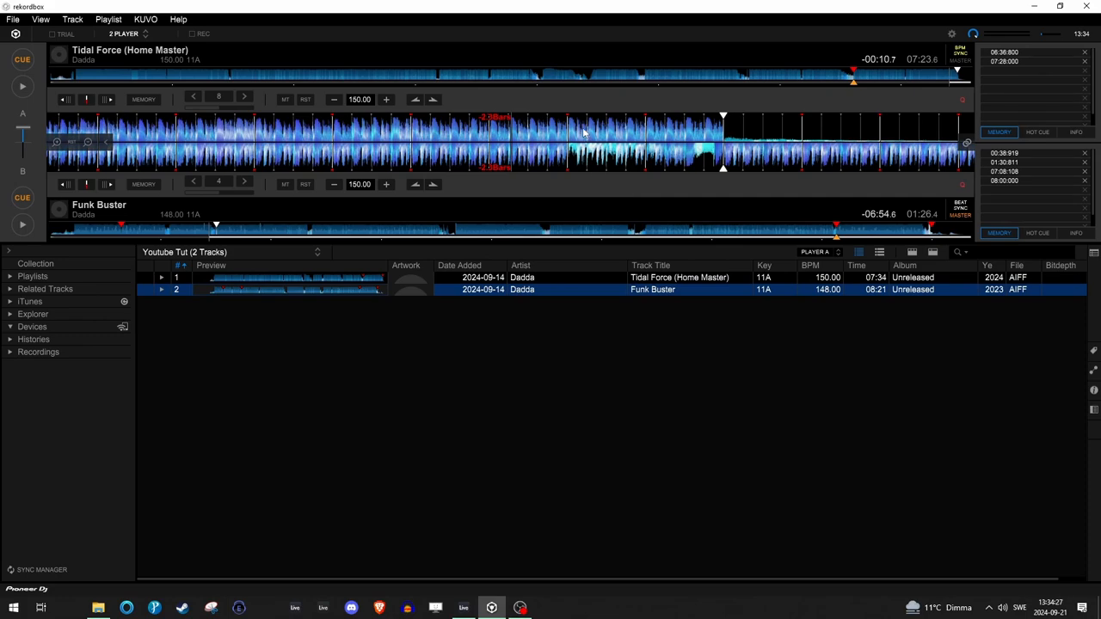
mouse_move(694, 141)
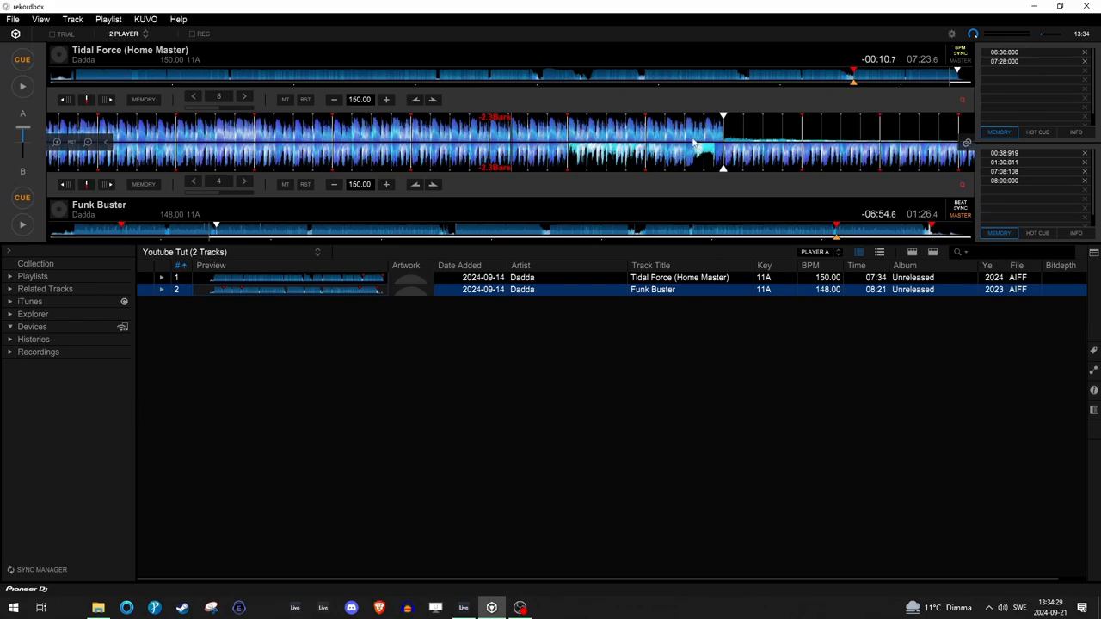
mouse_move(574, 135)
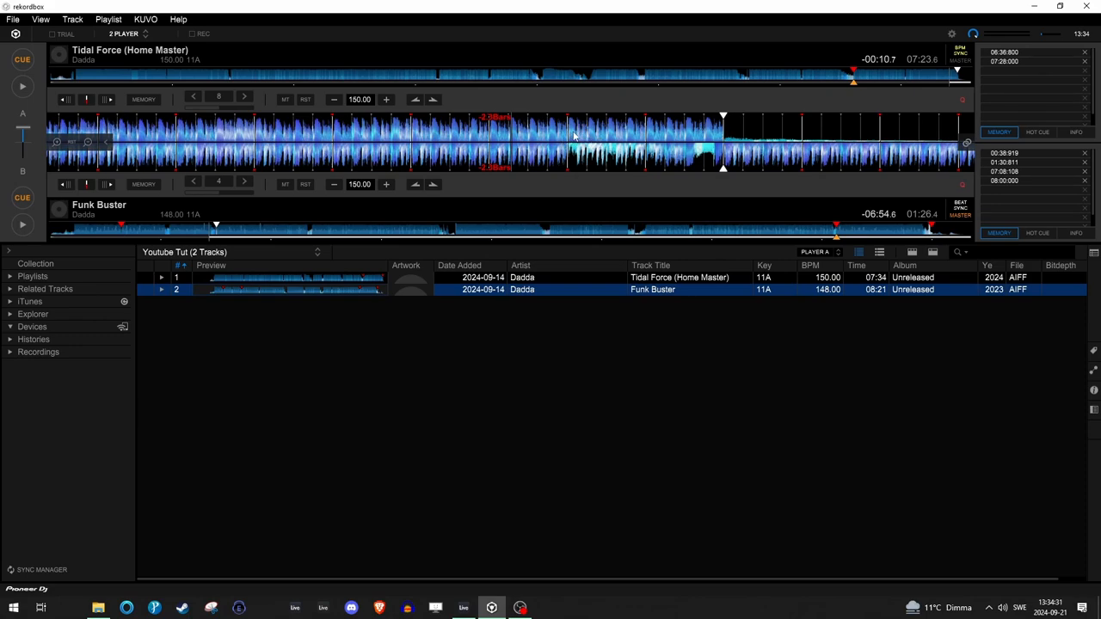
mouse_move(709, 135)
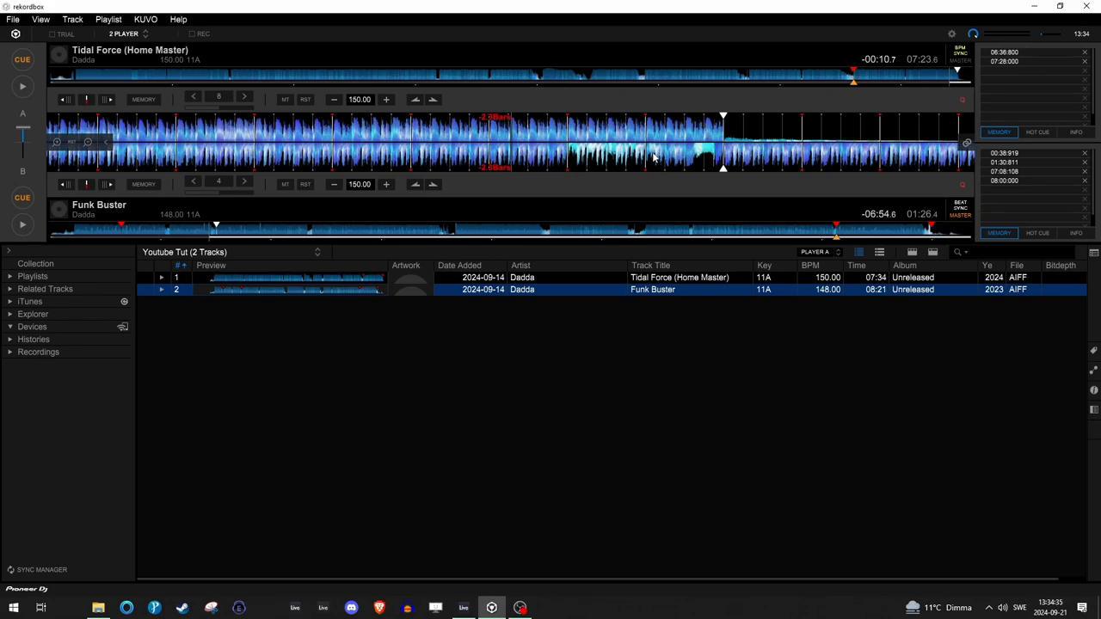
mouse_move(683, 137)
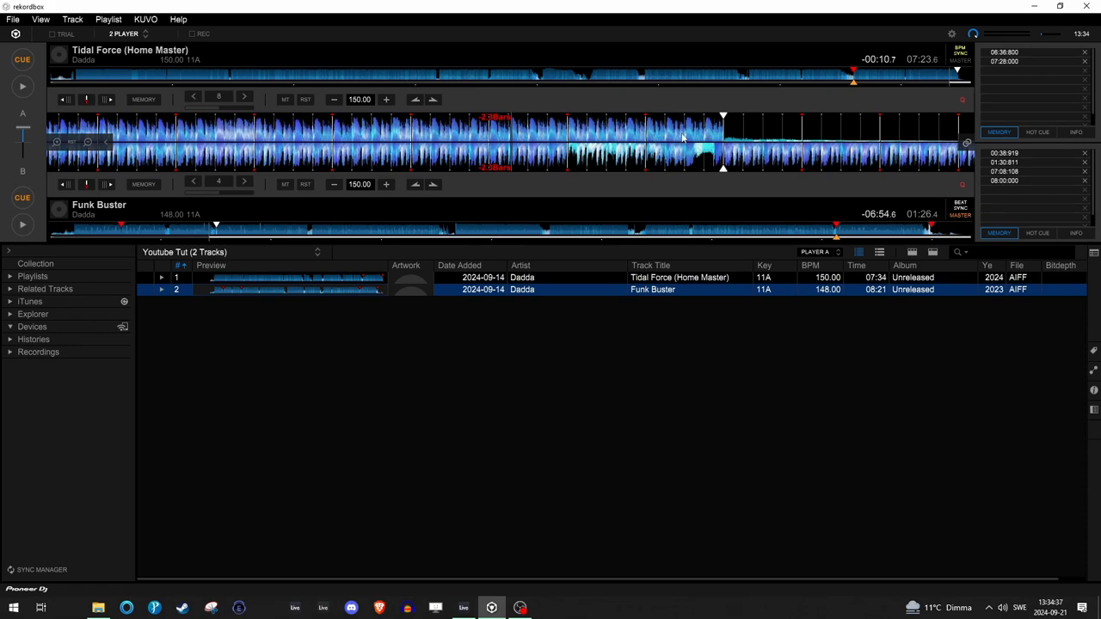